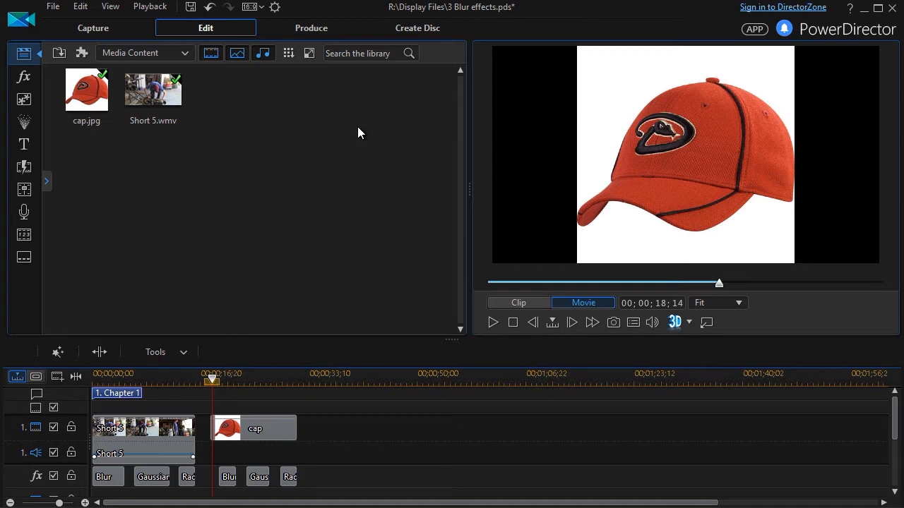
mouse_move(457, 311)
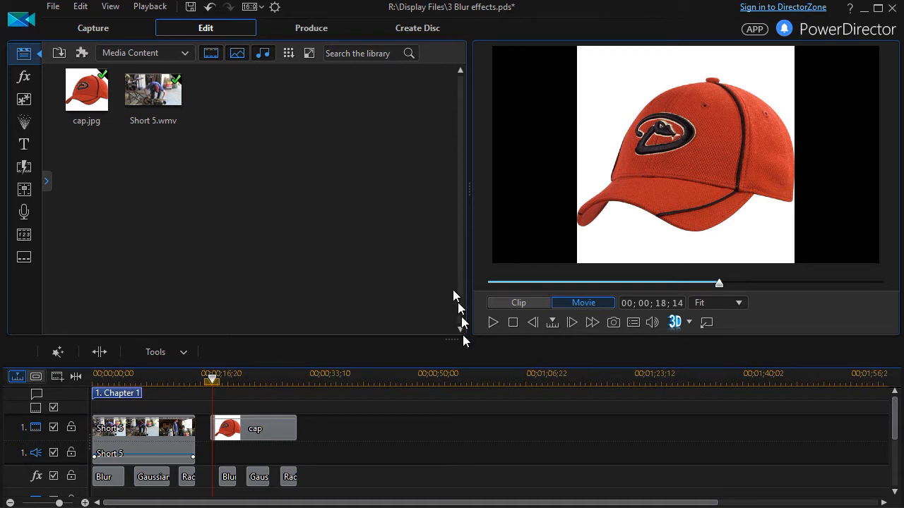
mouse_move(492, 322)
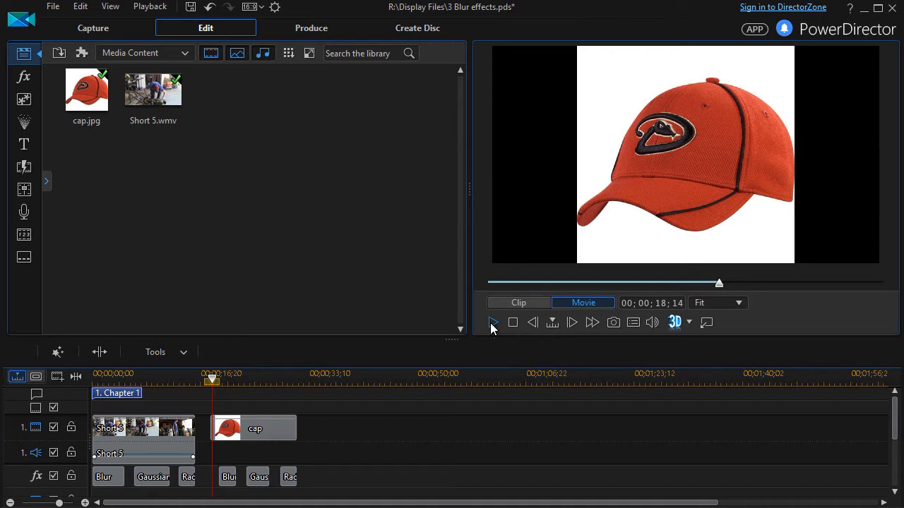
Step: Preview the blurred cap clip from the beginning, then stop and scrub the timeline
left_click(493, 322)
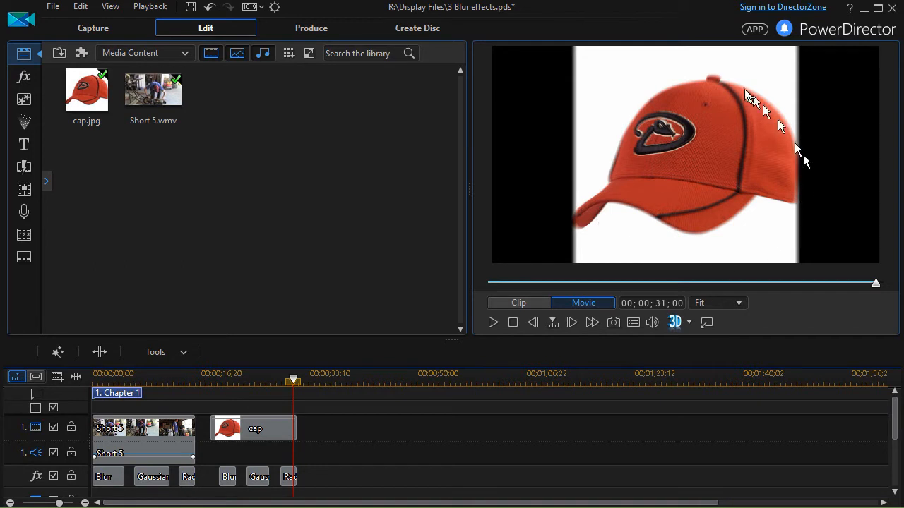
mouse_move(699, 207)
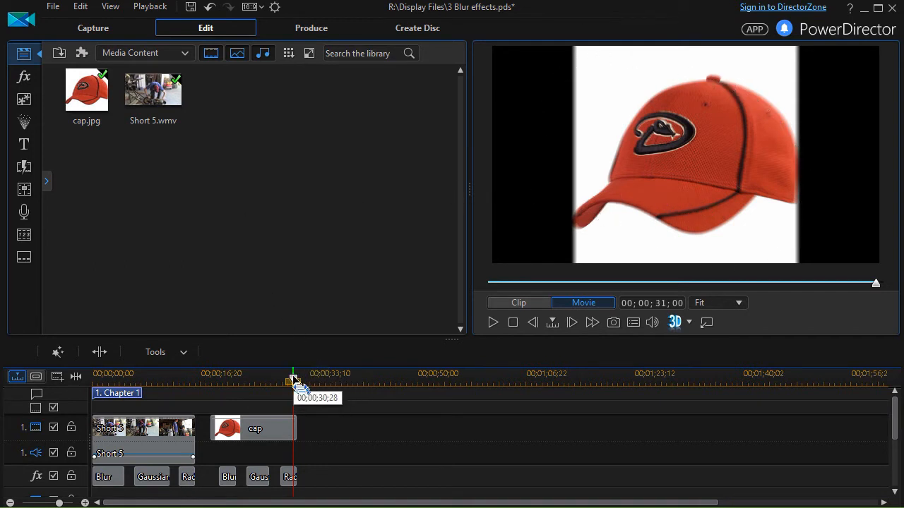
left_click(93, 375)
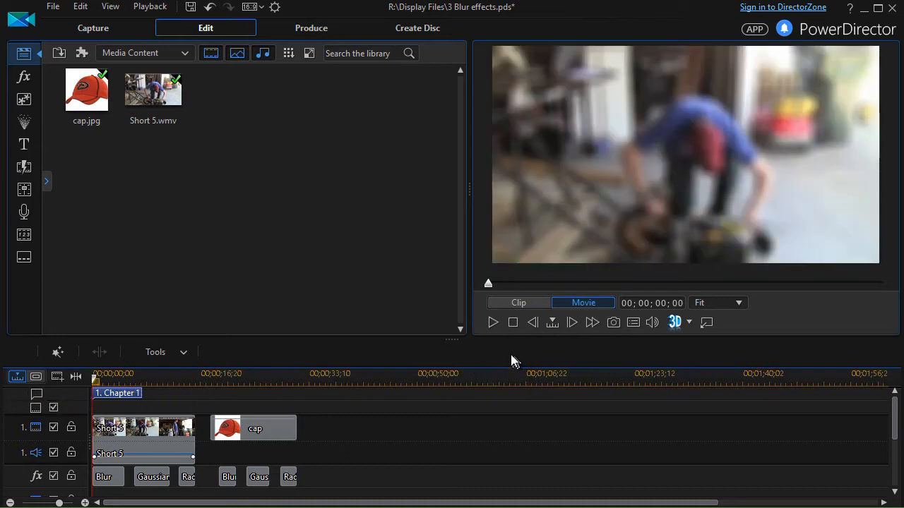
mouse_move(494, 327)
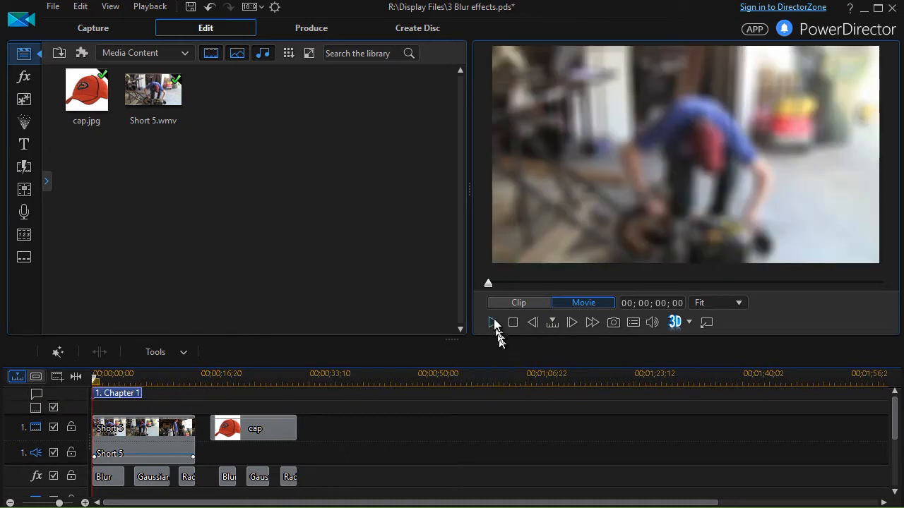
left_click(492, 323)
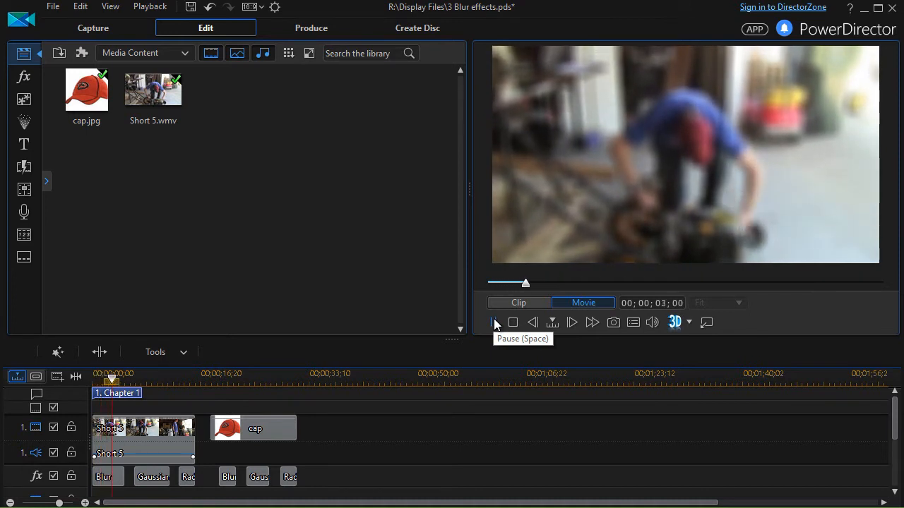
left_click(495, 322)
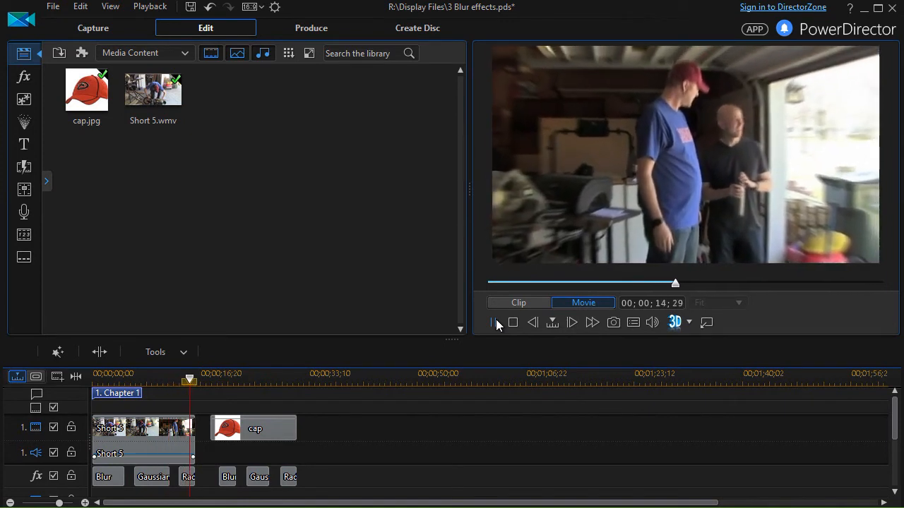
left_click_drag(190, 380, 215, 380)
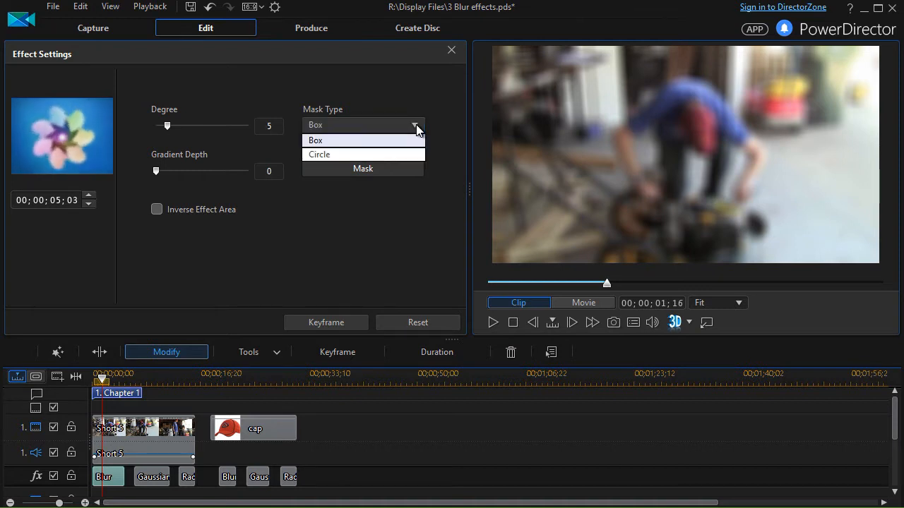
mouse_move(374, 159)
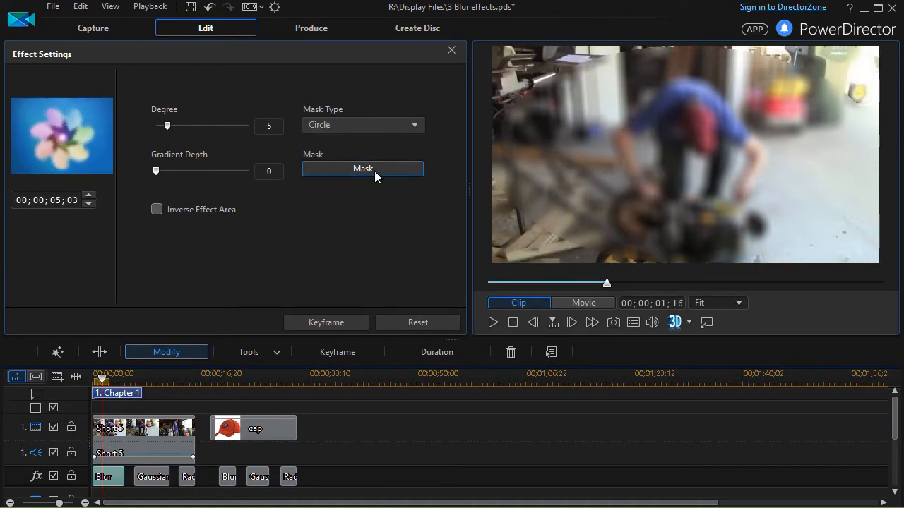
Step: Shrink the circular blur mask, center it over the man's upper body, and confirm
left_click(363, 168)
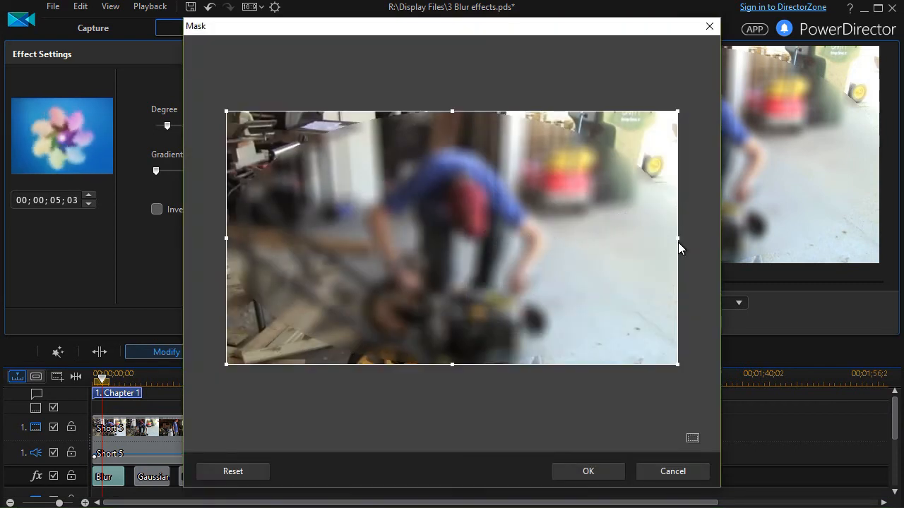
left_click_drag(677, 238, 509, 248)
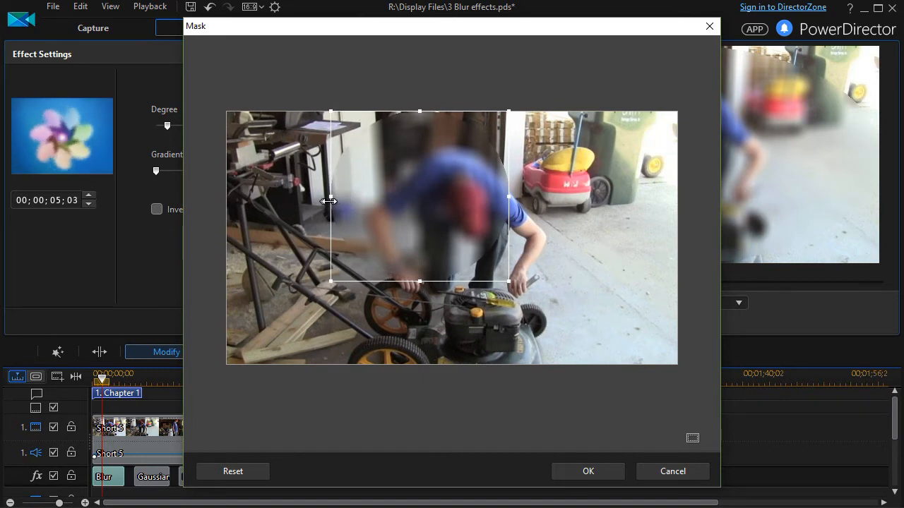
left_click_drag(421, 198, 554, 240)
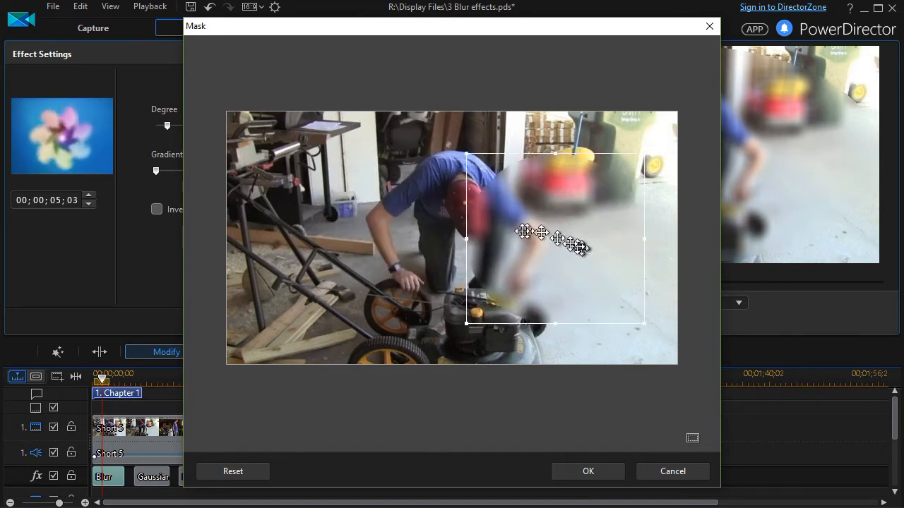
left_click_drag(554, 241, 459, 205)
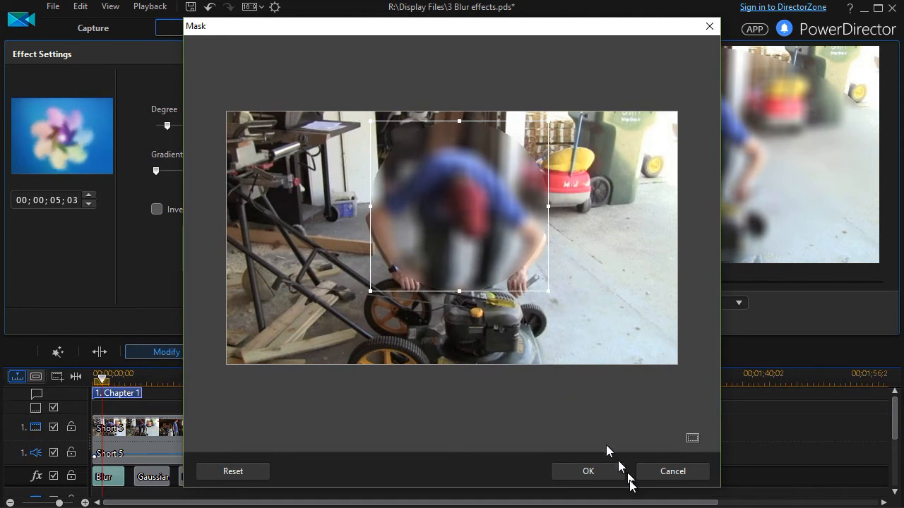
mouse_move(596, 471)
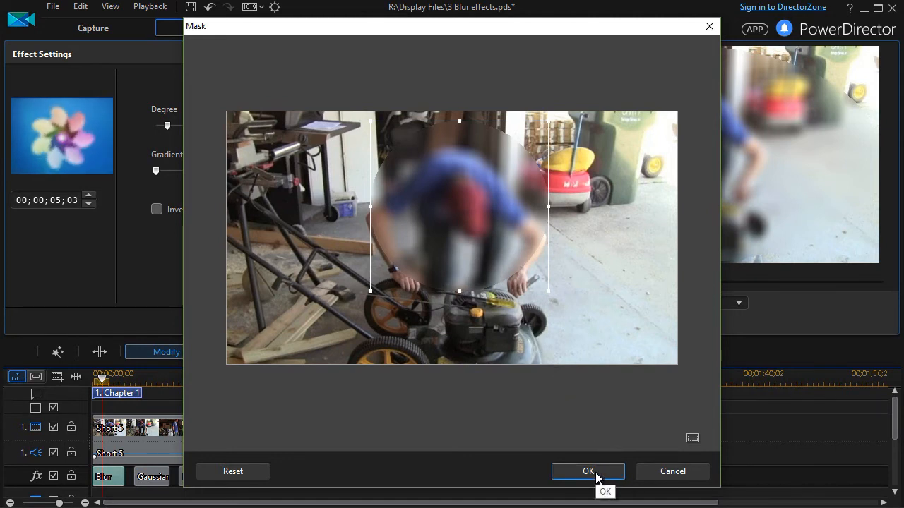
left_click(588, 471)
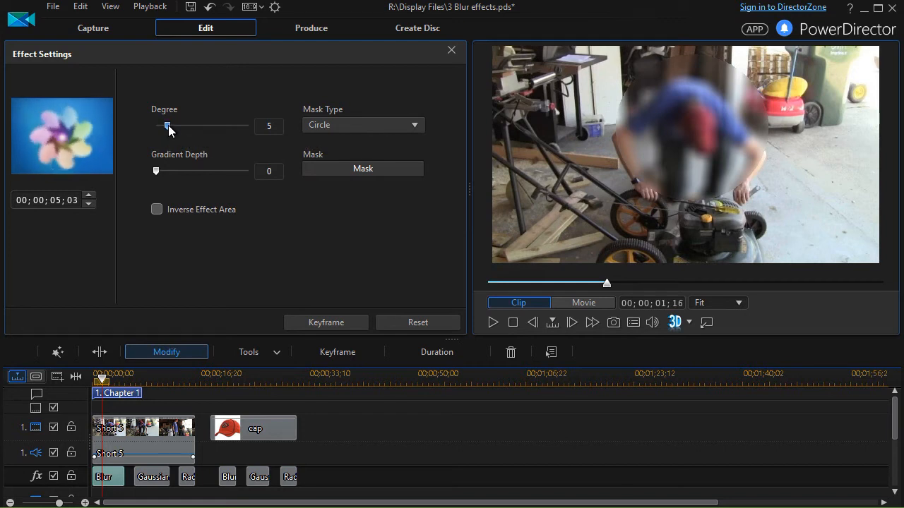
Step: Give the Blur effect Degree 5, Gradient Depth 66, and an inverted effect area
left_click_drag(168, 126, 207, 125)
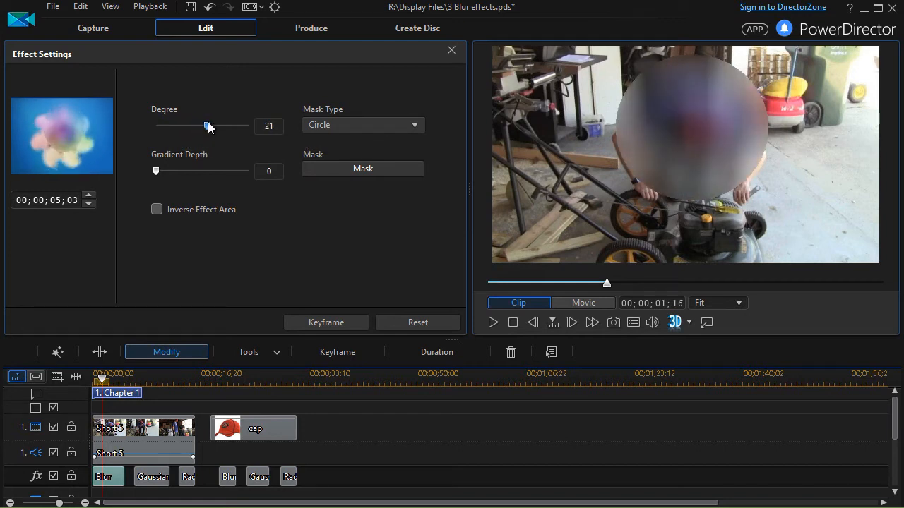
left_click_drag(207, 125, 216, 125)
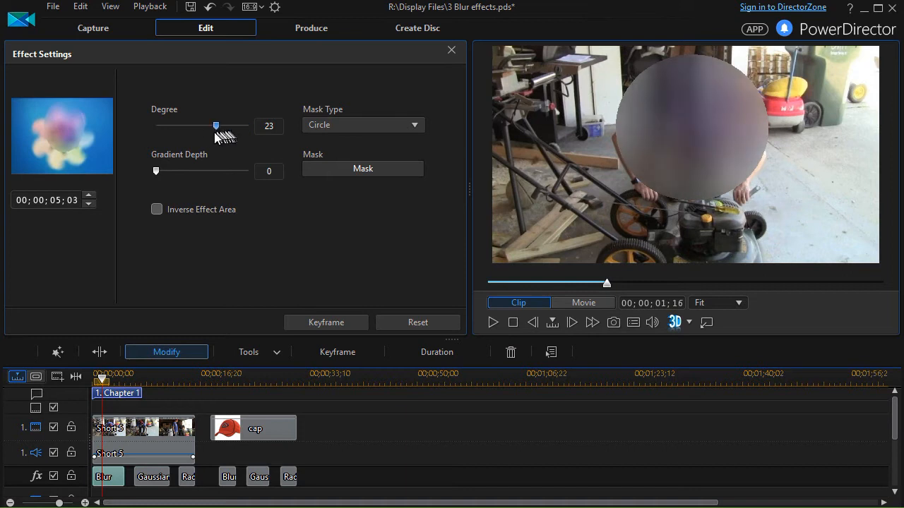
left_click_drag(215, 125, 161, 125)
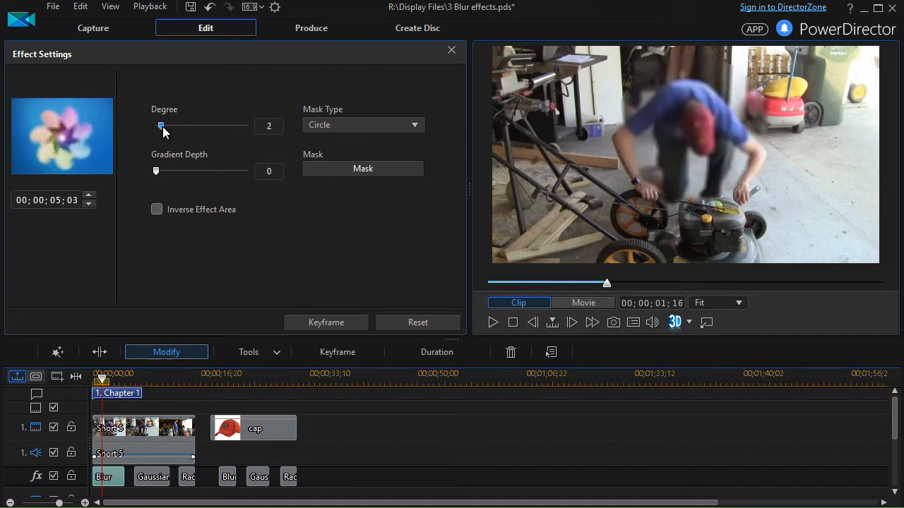
left_click_drag(161, 126, 167, 125)
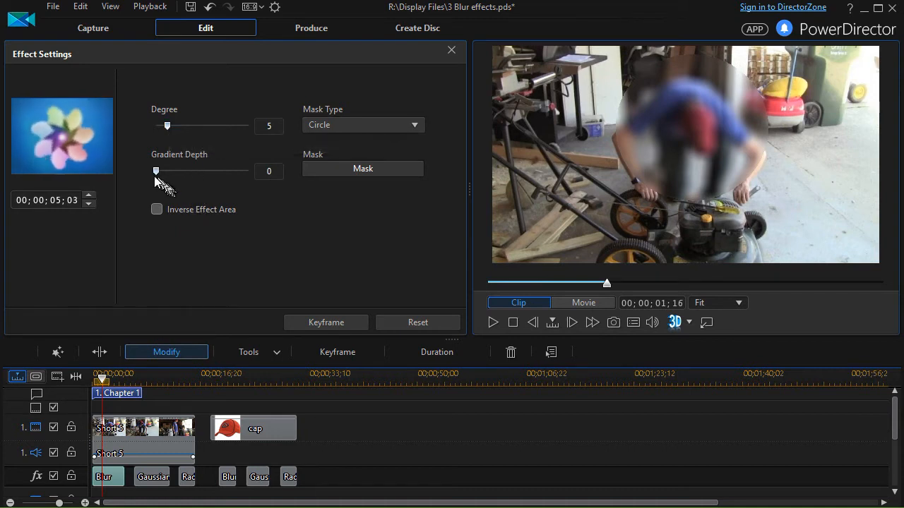
left_click_drag(156, 171, 206, 171)
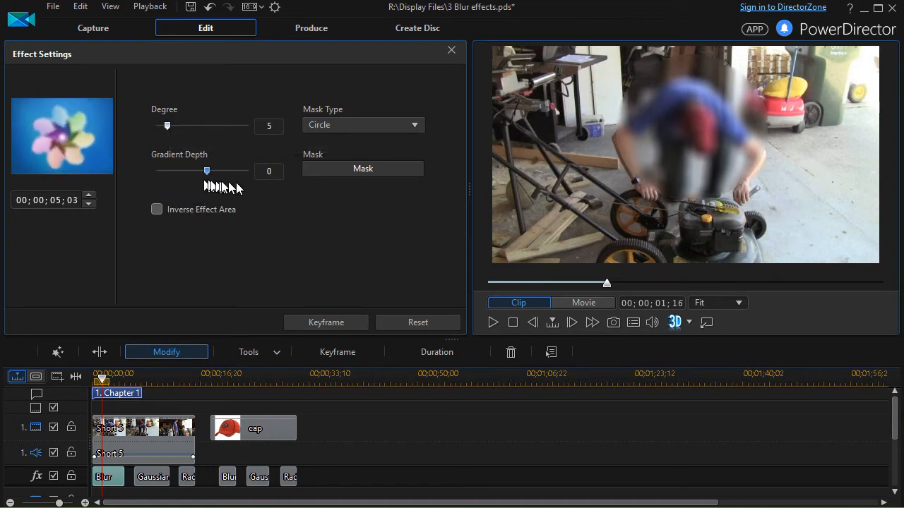
left_click_drag(207, 170, 238, 171)
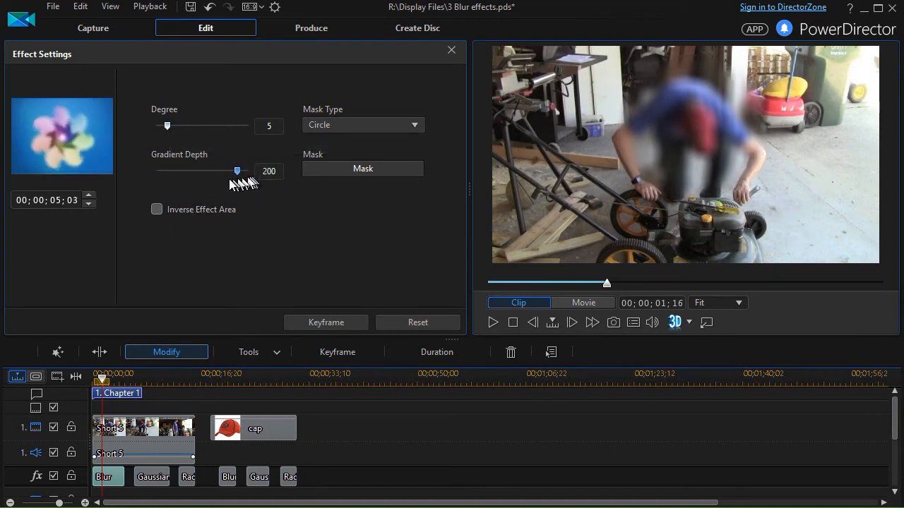
left_click_drag(237, 171, 164, 171)
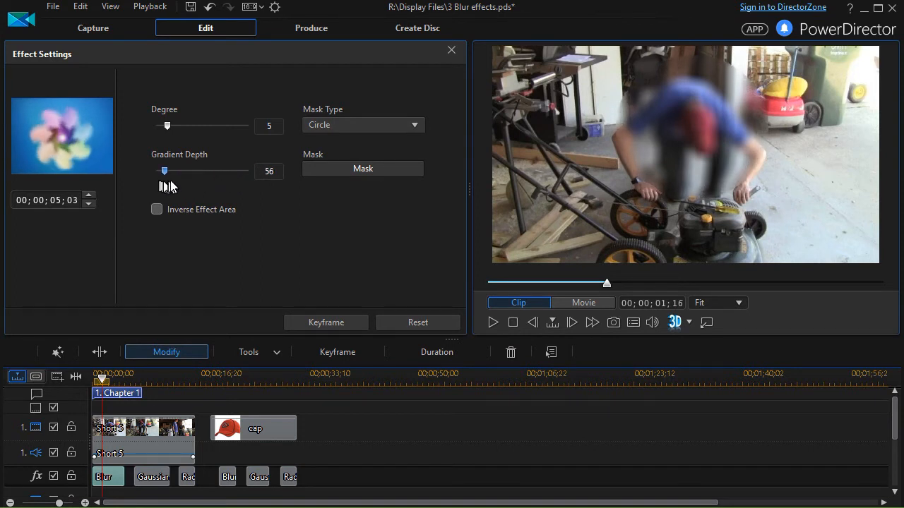
left_click_drag(163, 171, 186, 171)
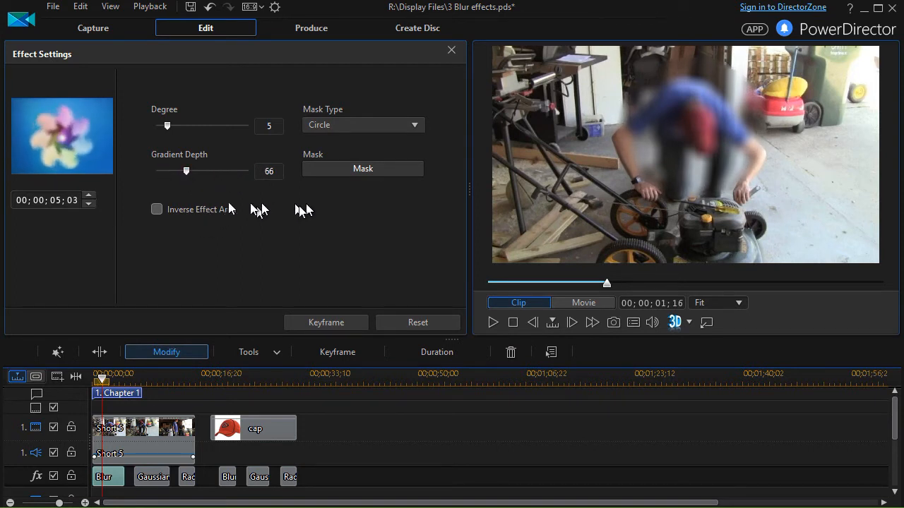
left_click(156, 210)
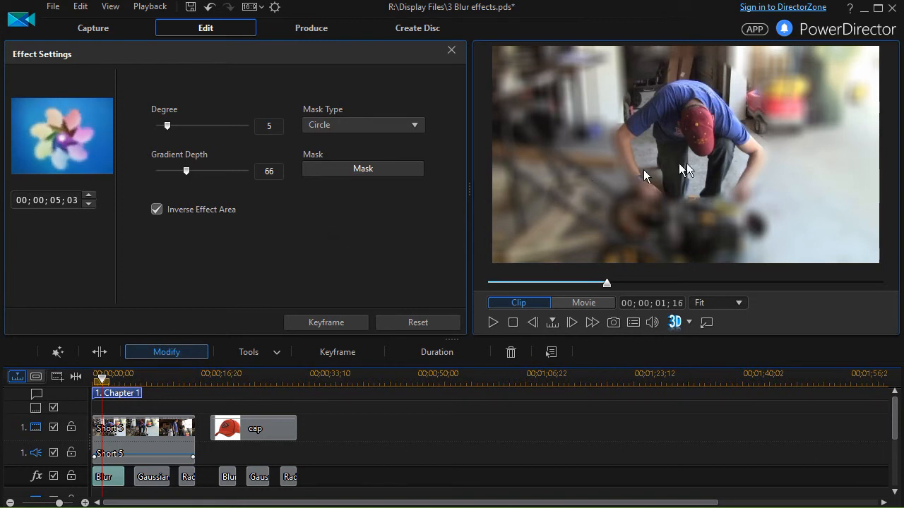
mouse_move(702, 140)
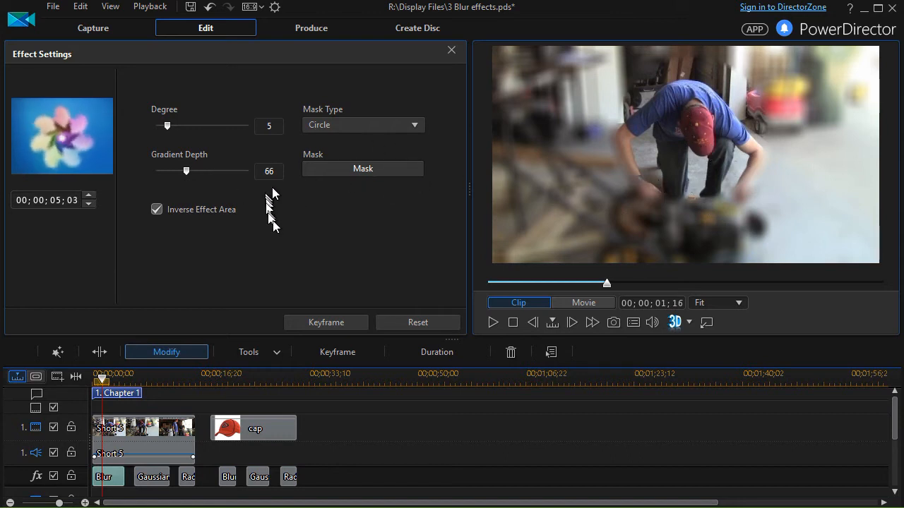
mouse_move(367, 300)
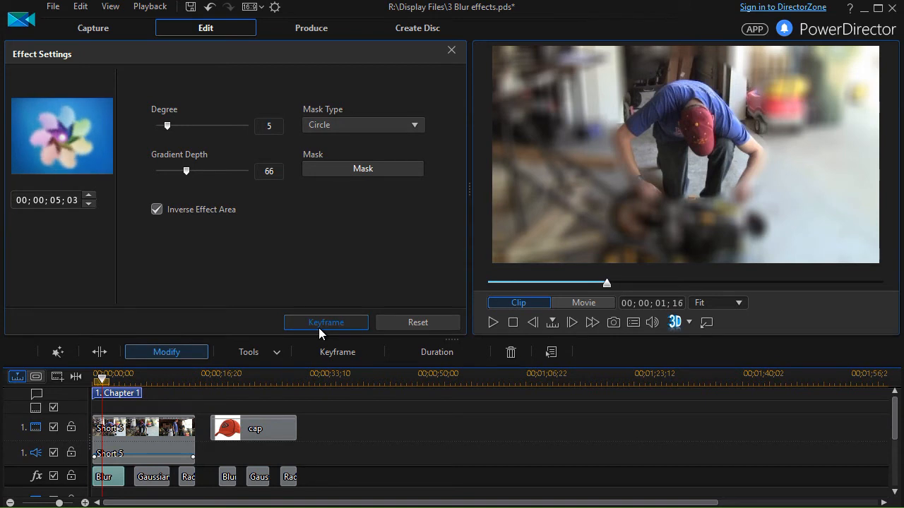
Step: In Blur keyframes, collapse the mask over the man to nothing at the clip start
left_click(326, 323)
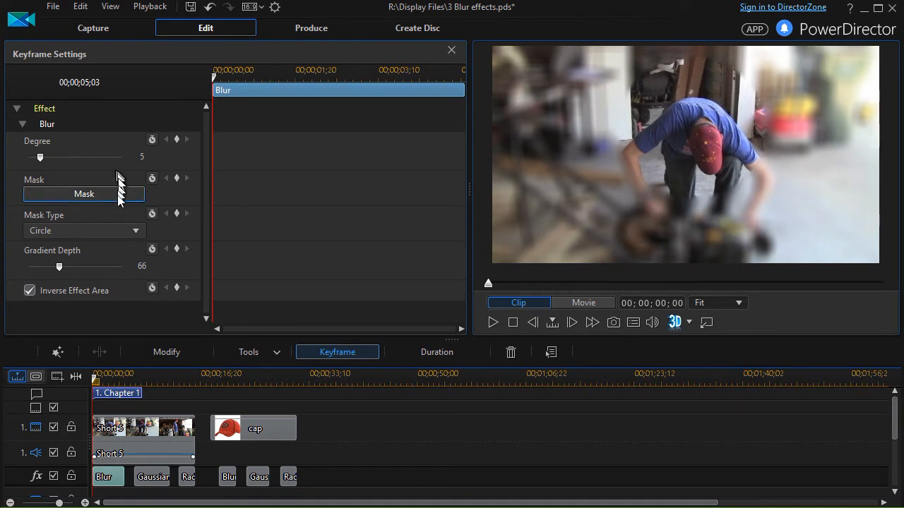
left_click(84, 194)
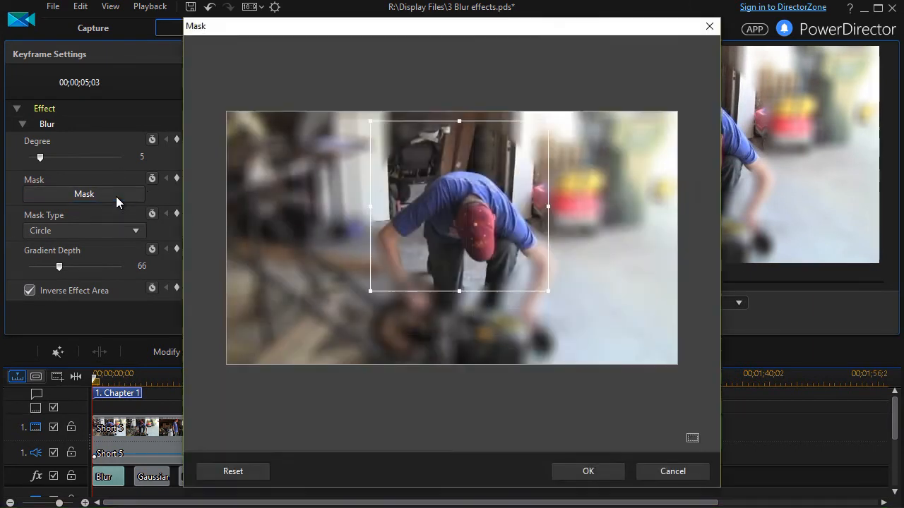
left_click_drag(459, 205, 466, 212)
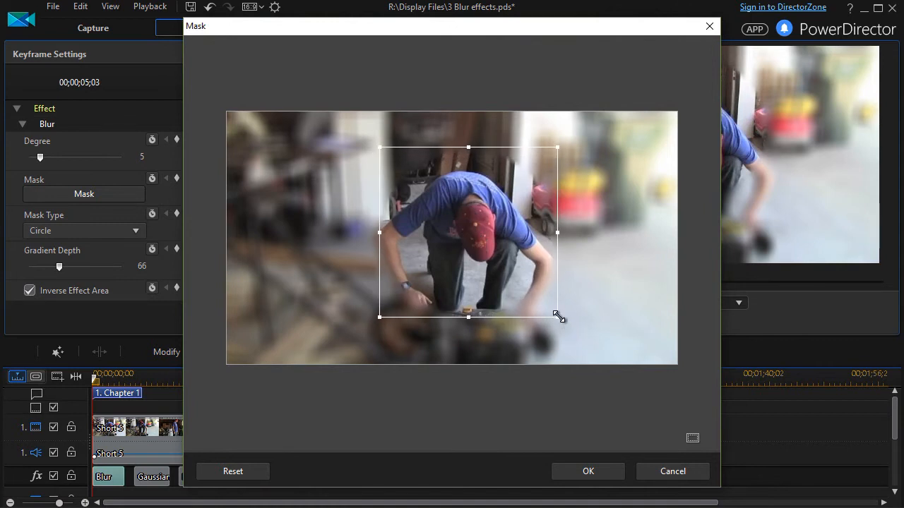
left_click_drag(557, 317, 402, 176)
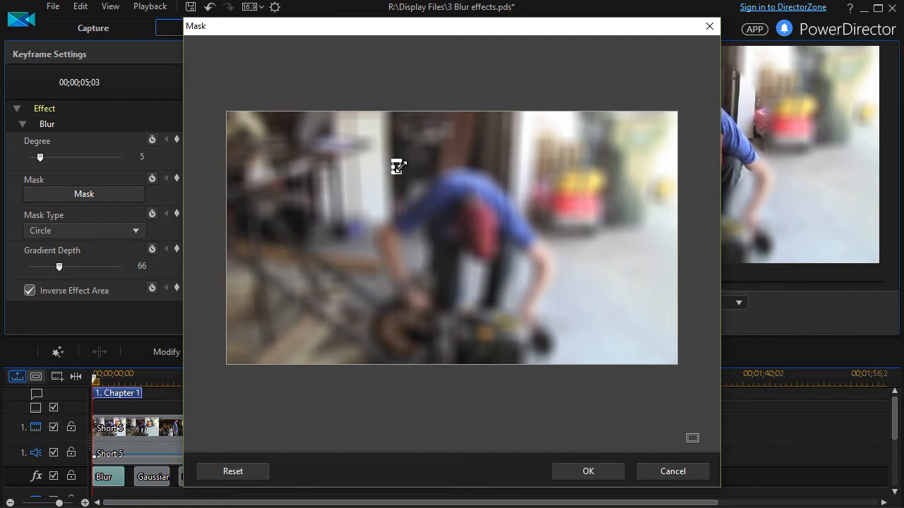
mouse_move(398, 172)
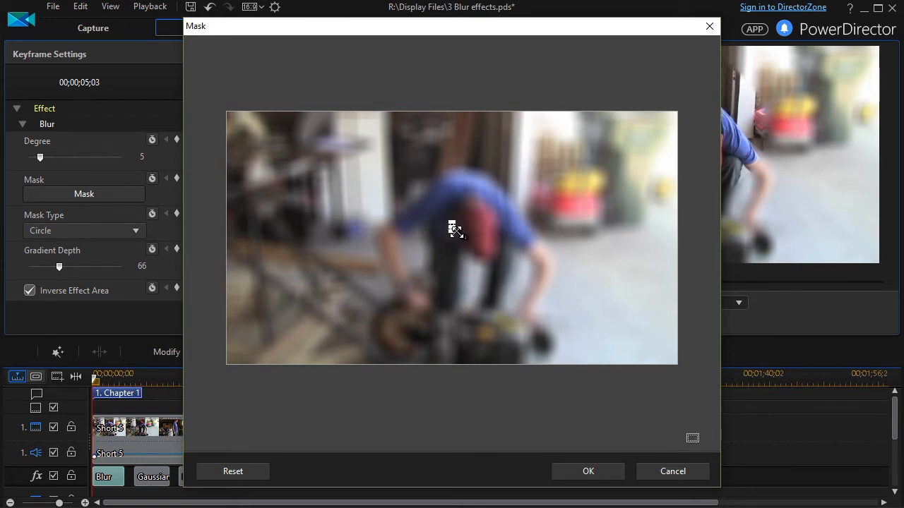
left_click(588, 471)
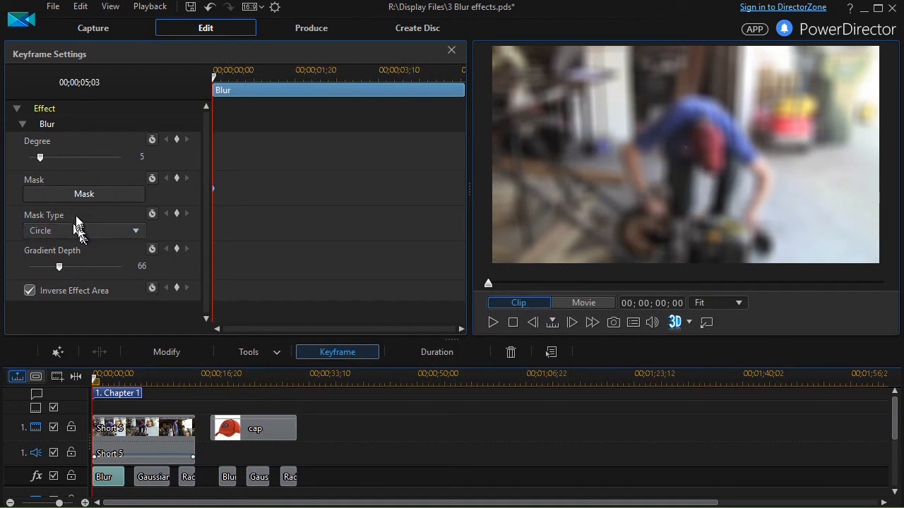
Step: Raise Blur Degree to 40, then move the keyframe playhead to 00;00;00;24
left_click_drag(40, 156, 96, 157)
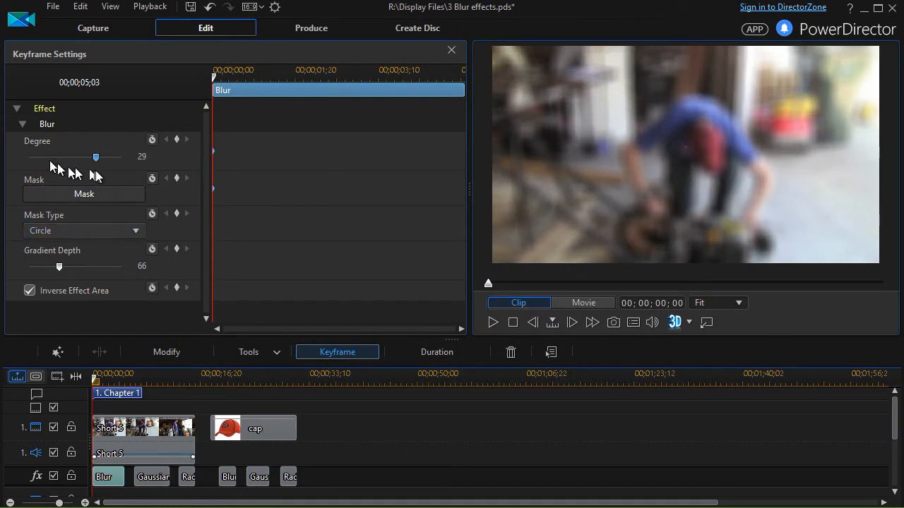
left_click_drag(96, 157, 121, 157)
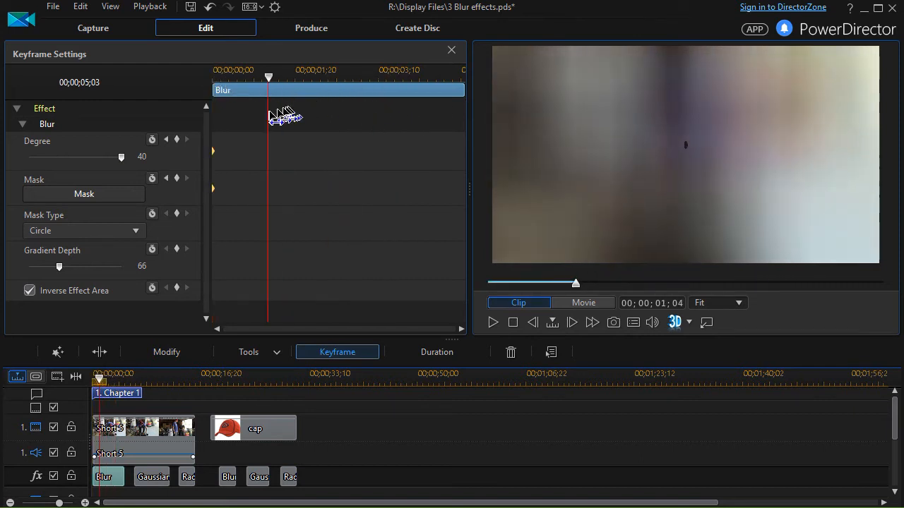
left_click_drag(268, 78, 250, 77)
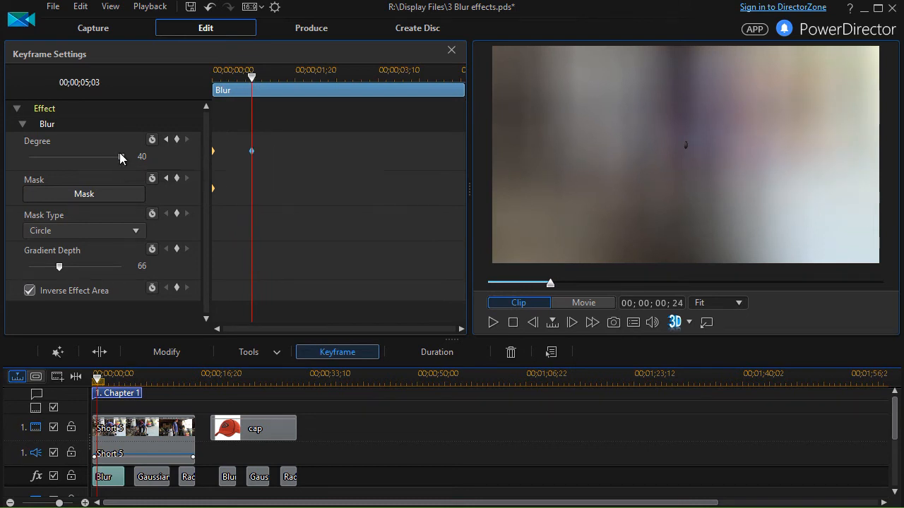
mouse_move(147, 226)
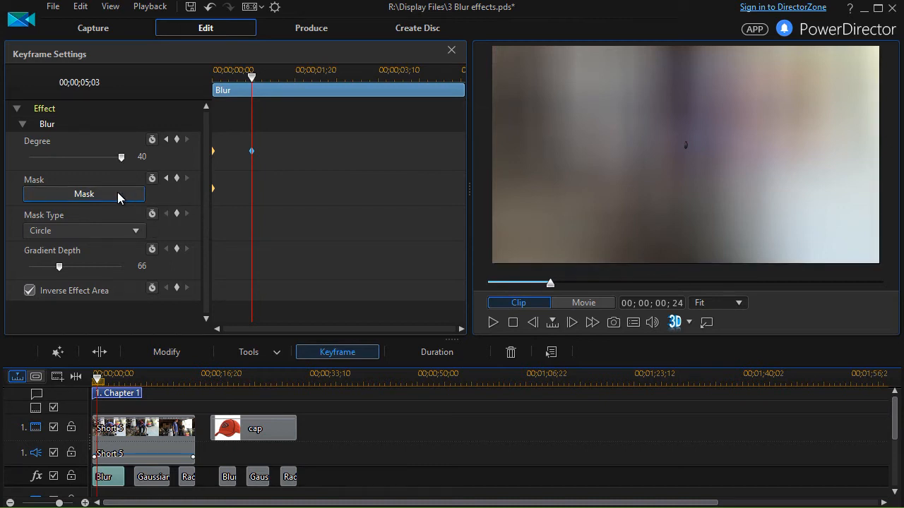
Step: Stretch the Blur mask out to the frame edges at 24 frames and confirm
left_click(84, 194)
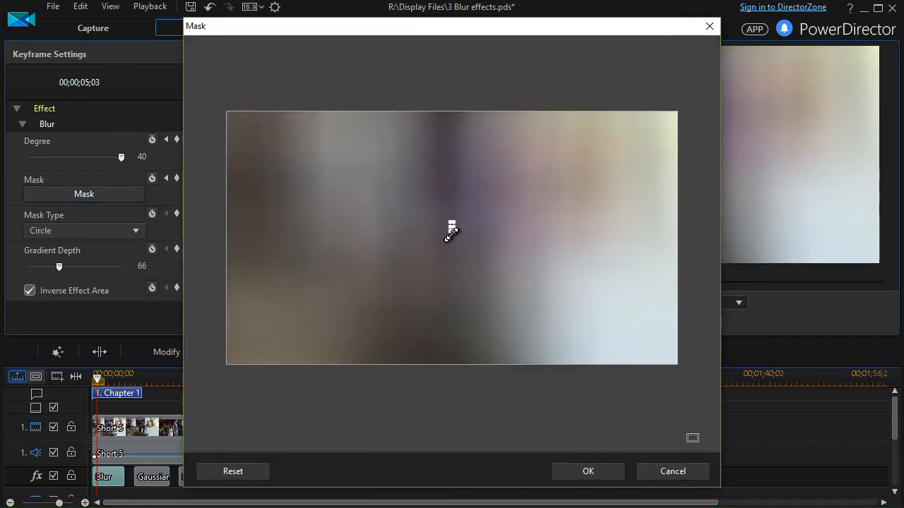
left_click_drag(452, 233, 579, 339)
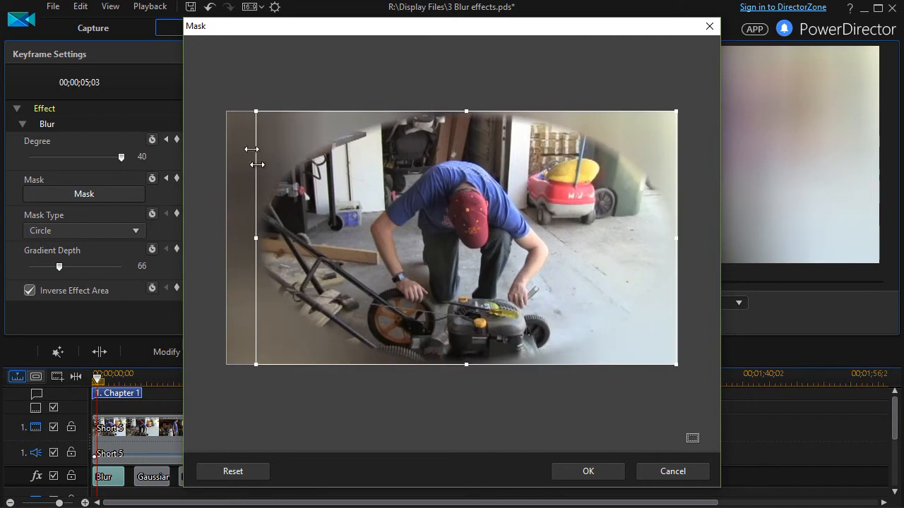
mouse_move(259, 115)
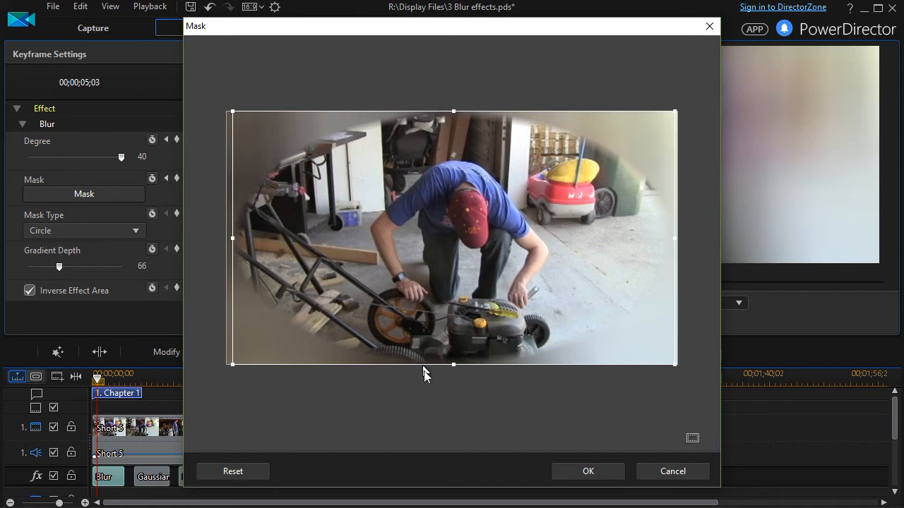
mouse_move(459, 367)
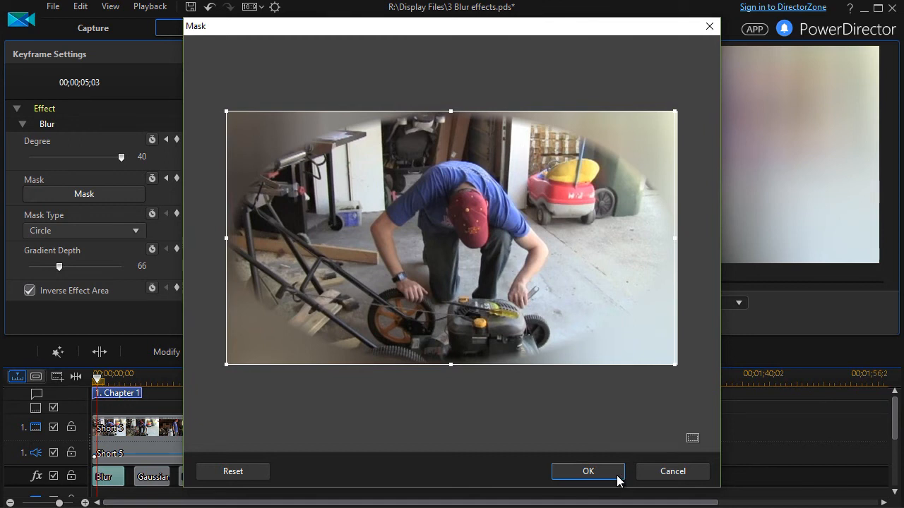
left_click(587, 471)
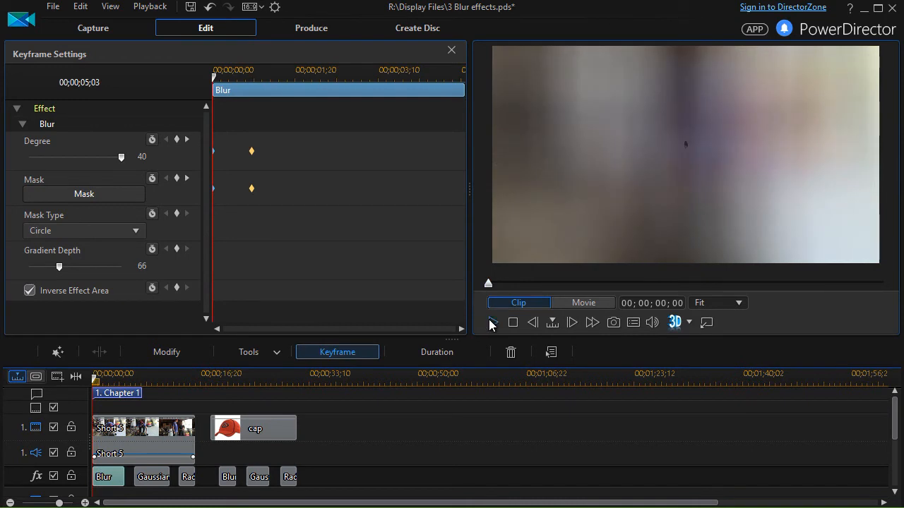
left_click(492, 323)
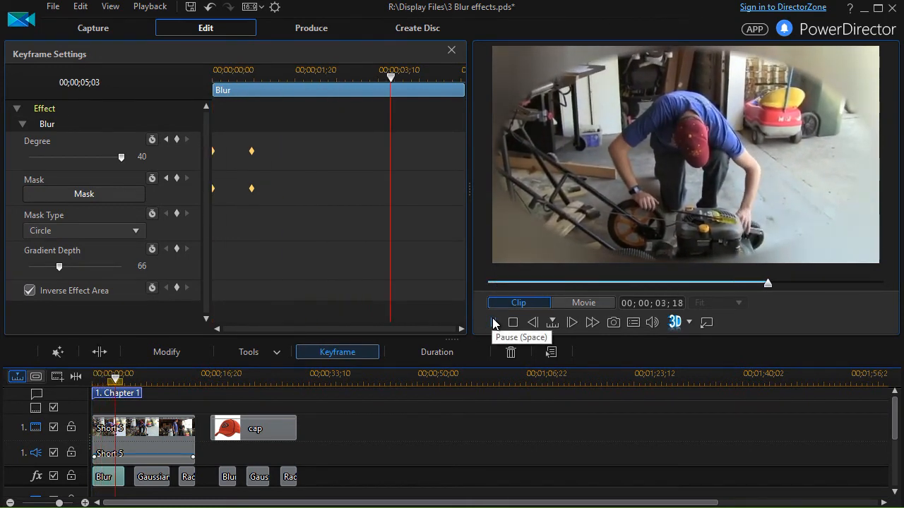
left_click(512, 322)
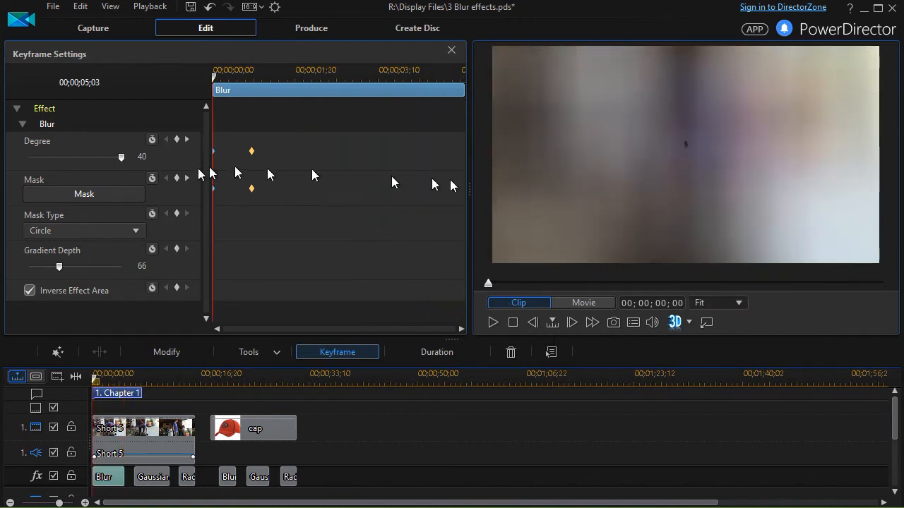
mouse_move(383, 323)
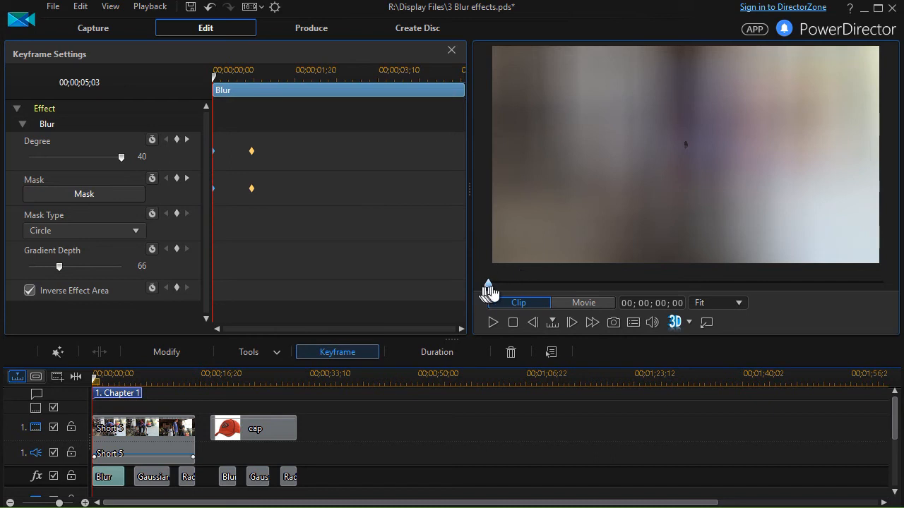
mouse_move(493, 323)
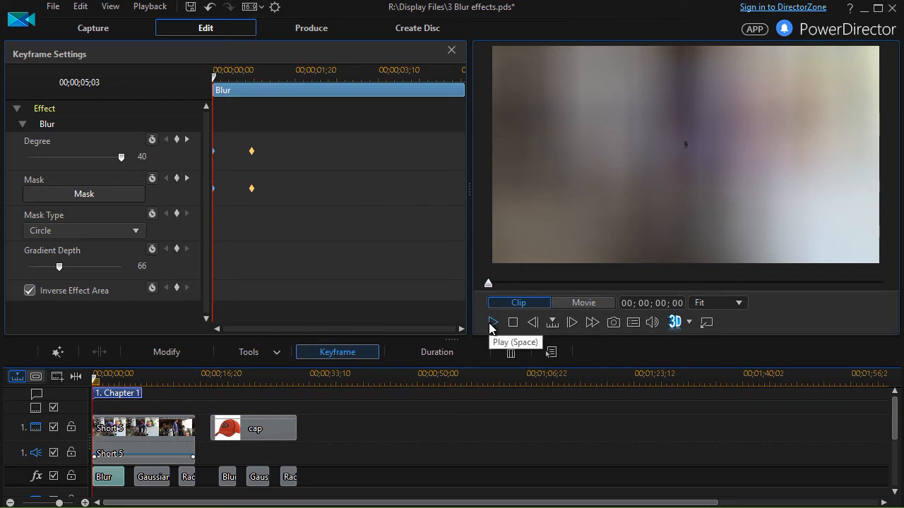
left_click(493, 322)
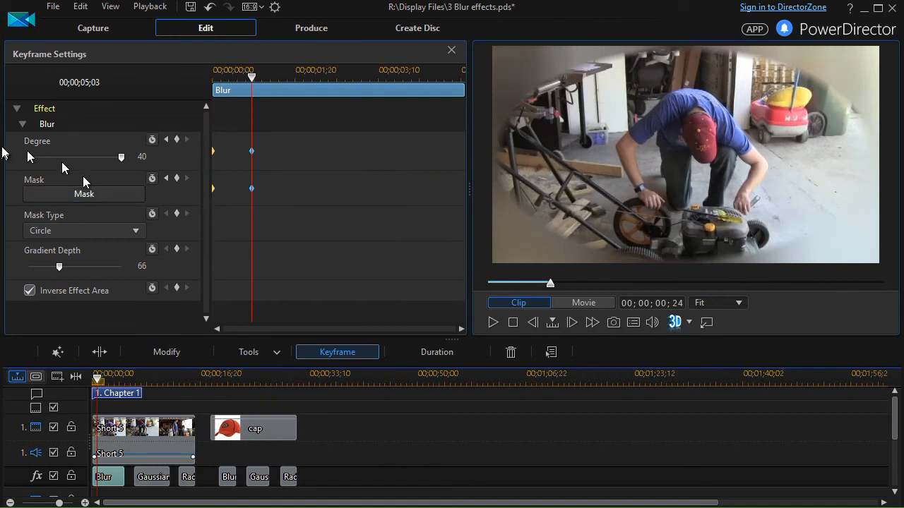
mouse_move(122, 158)
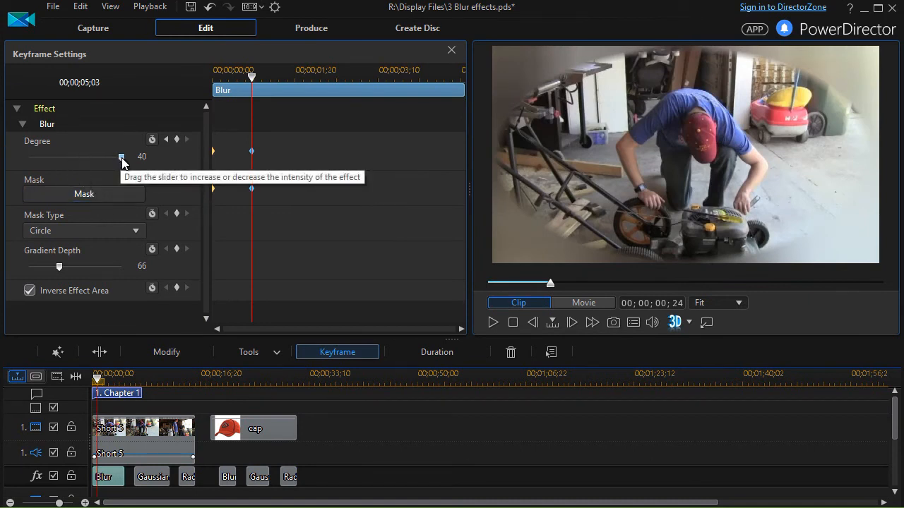
mouse_move(122, 156)
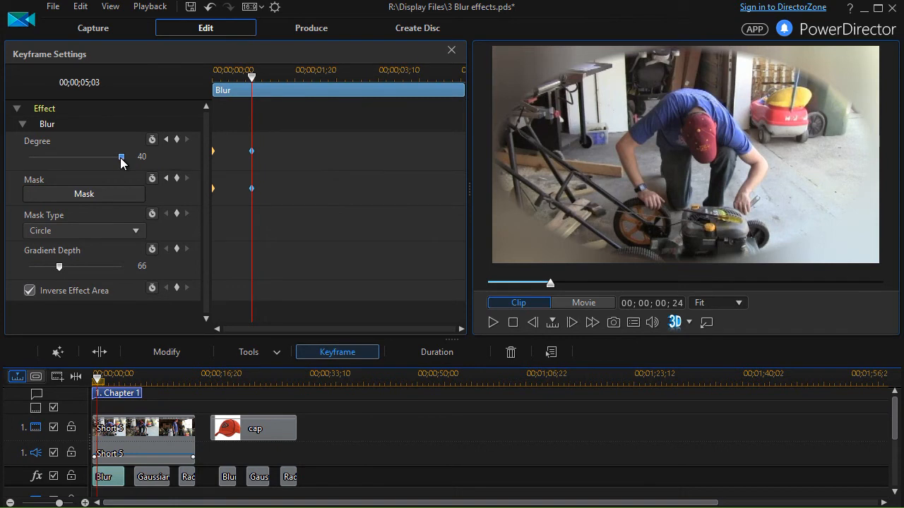
Step: Set Blur Degree to 40 at one keyframe and 0 at a later one, then stop playback
left_click_drag(121, 157, 28, 157)
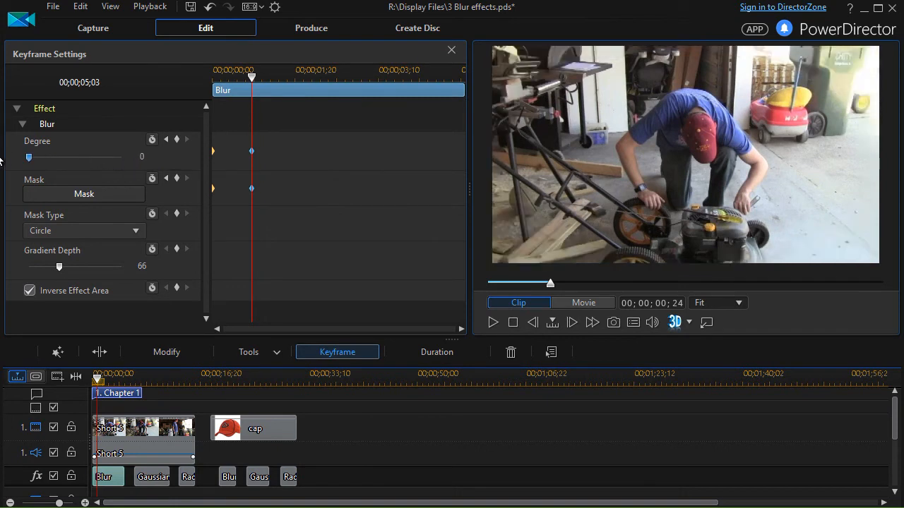
left_click_drag(28, 157, 72, 156)
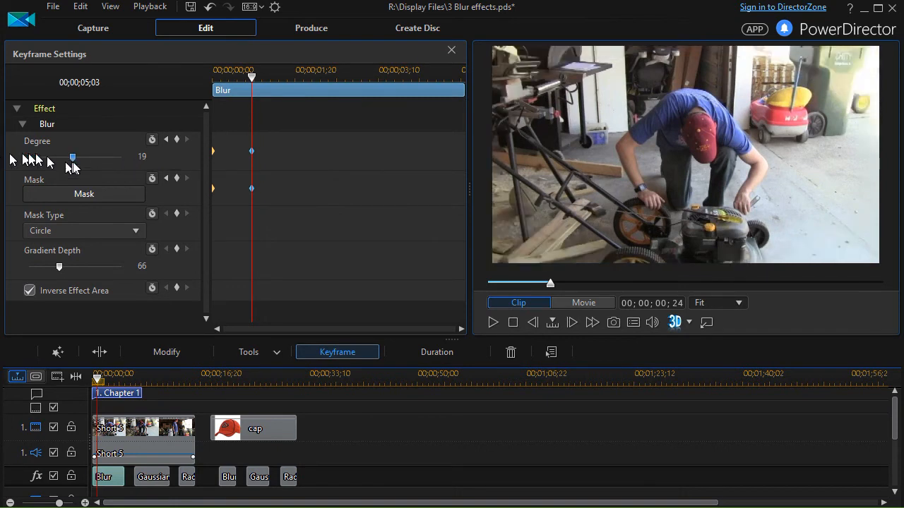
left_click_drag(72, 156, 121, 157)
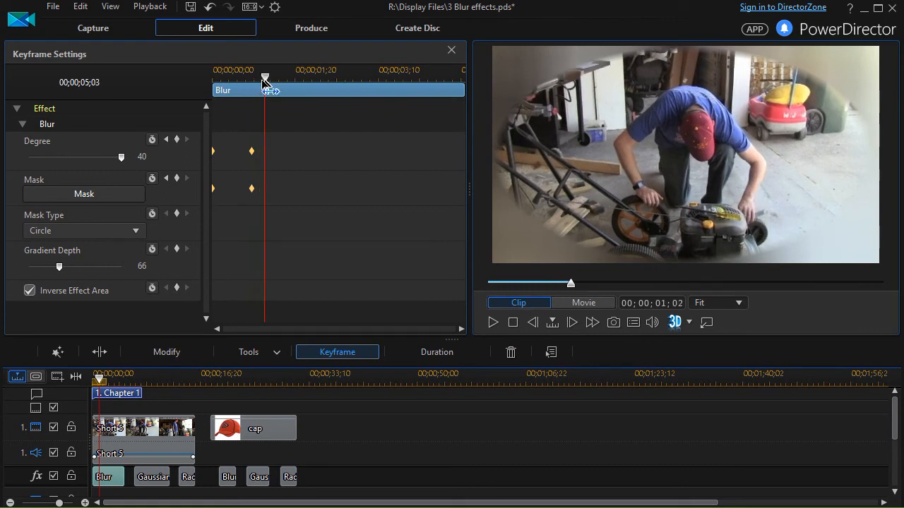
left_click_drag(120, 156, 28, 157)
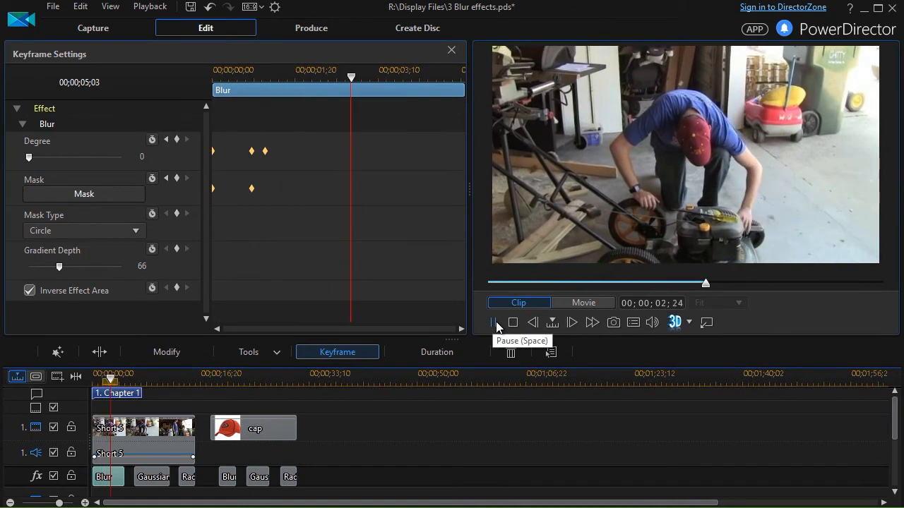
left_click(492, 322)
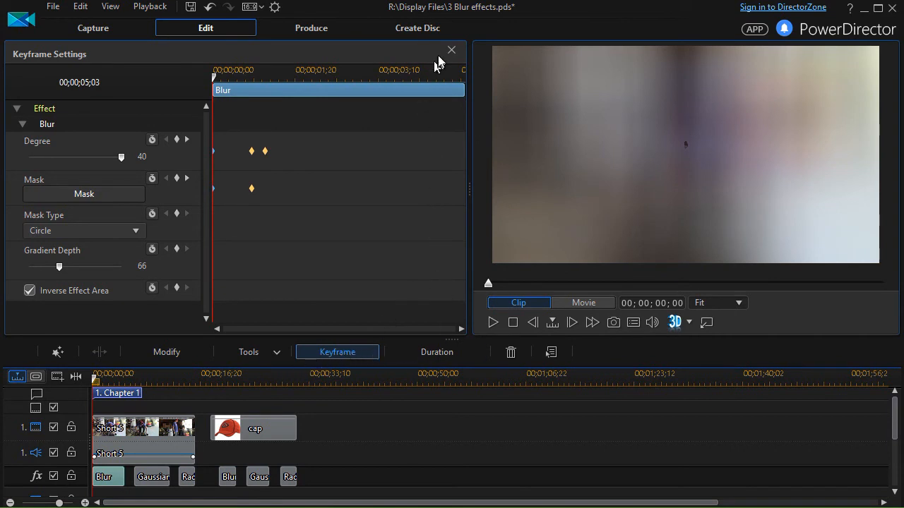
Step: Close the Blur Keyframe Settings window
left_click(452, 50)
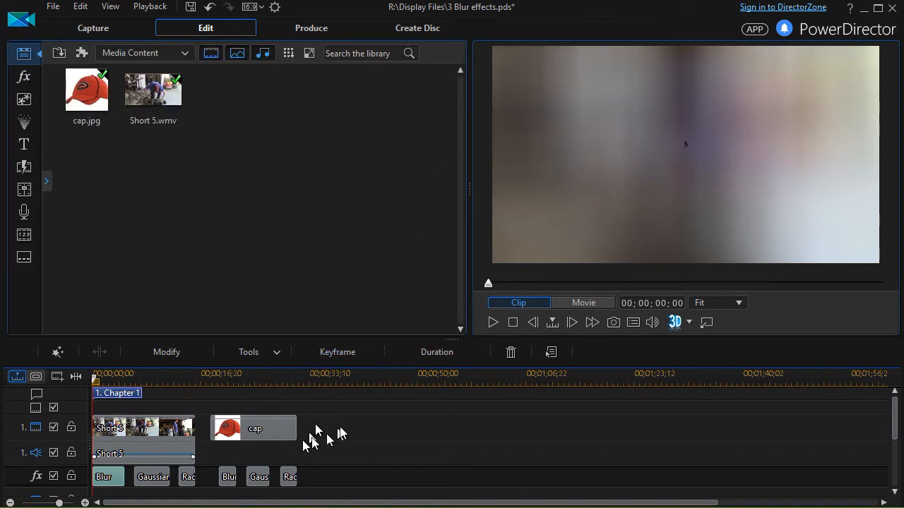
mouse_move(152, 477)
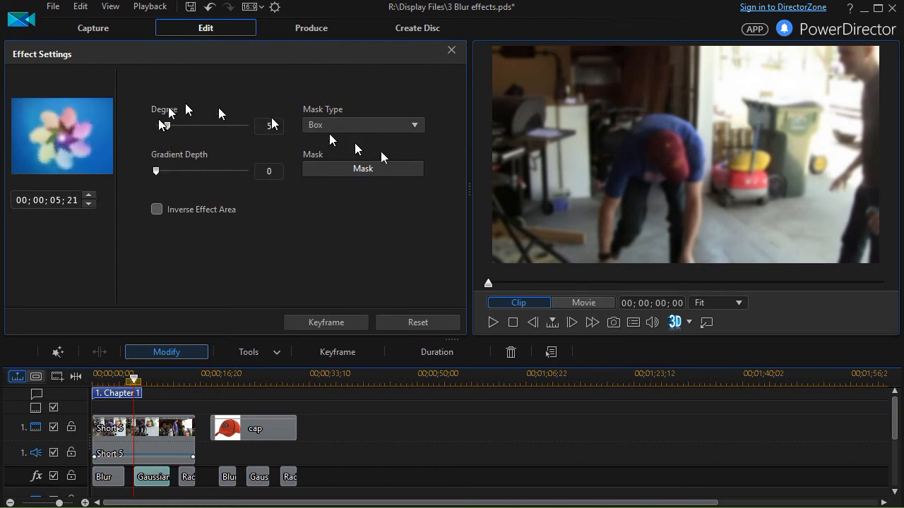
mouse_move(438, 278)
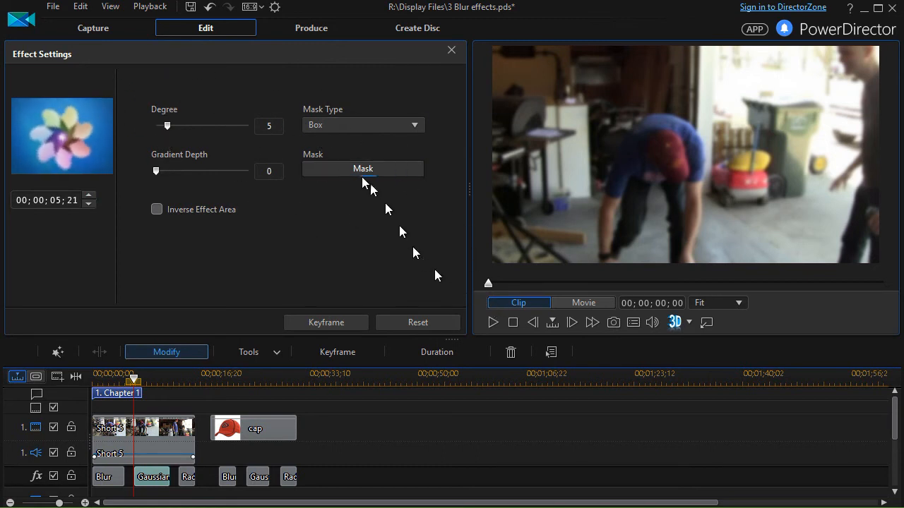
Step: Shrink and move the Gaussian Blur box mask onto the garbage-can logo, then confirm
left_click(363, 169)
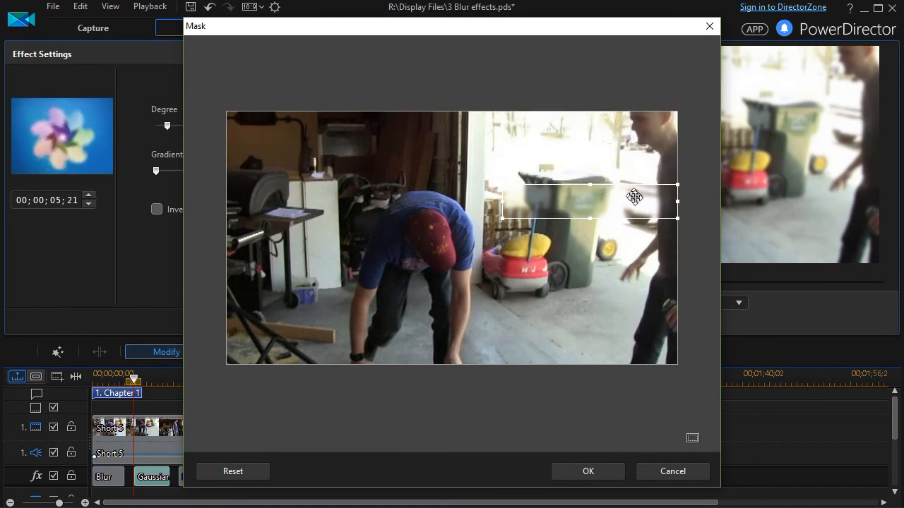
left_click_drag(634, 197, 579, 196)
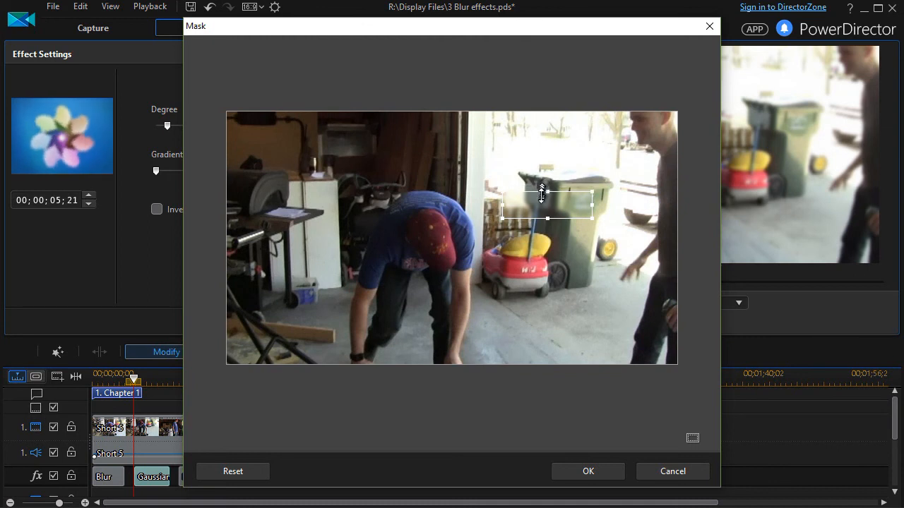
left_click_drag(548, 205, 586, 289)
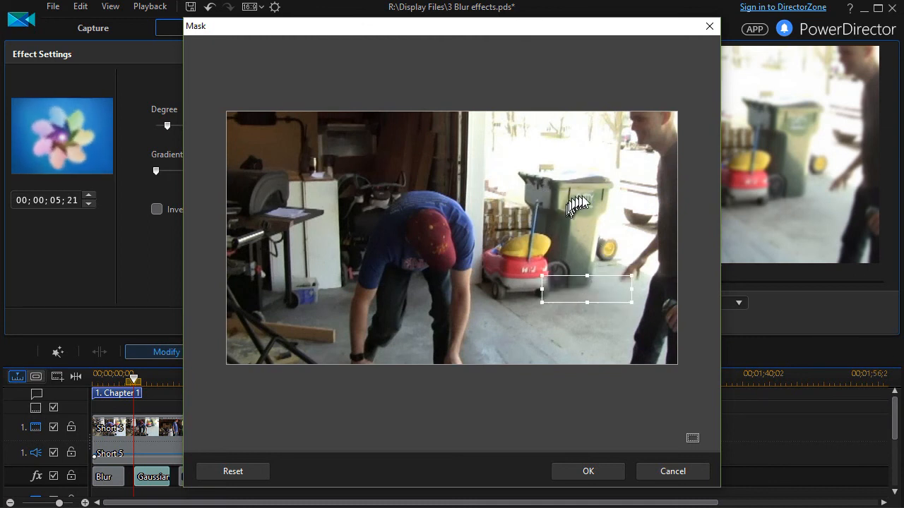
left_click_drag(586, 293, 586, 205)
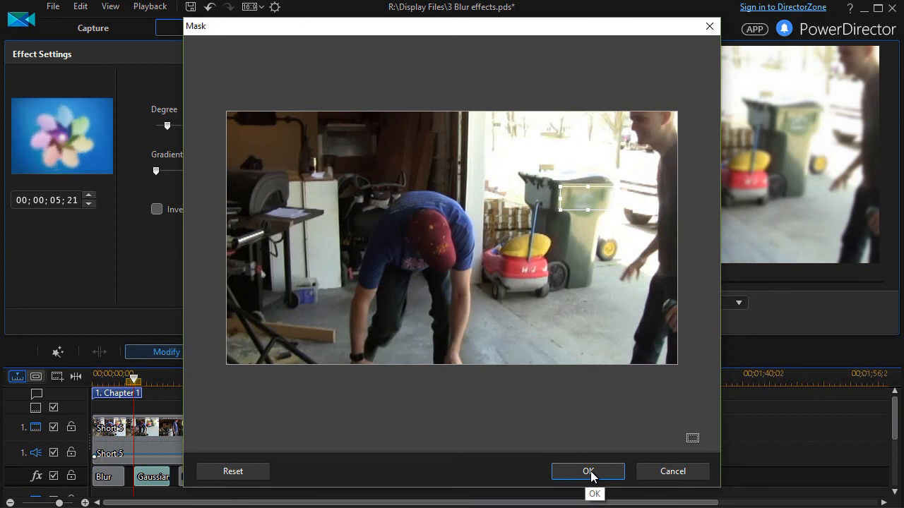
left_click(587, 471)
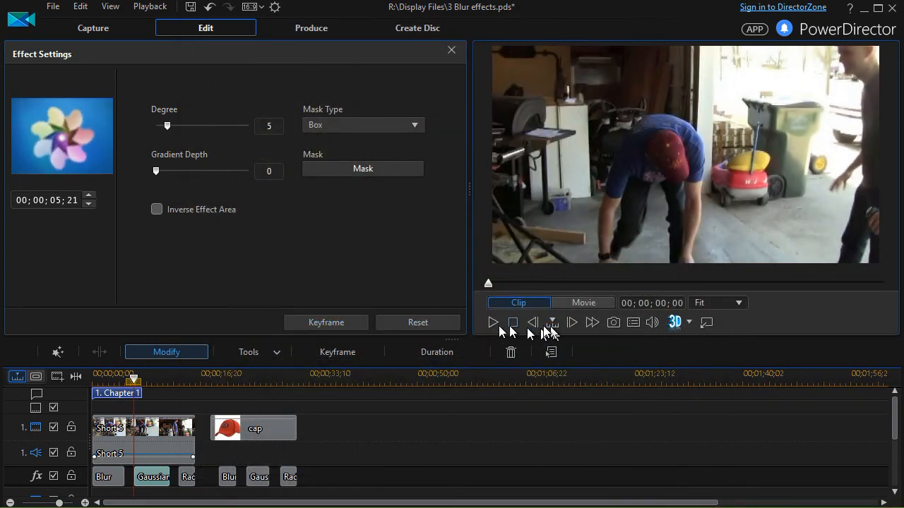
left_click(493, 322)
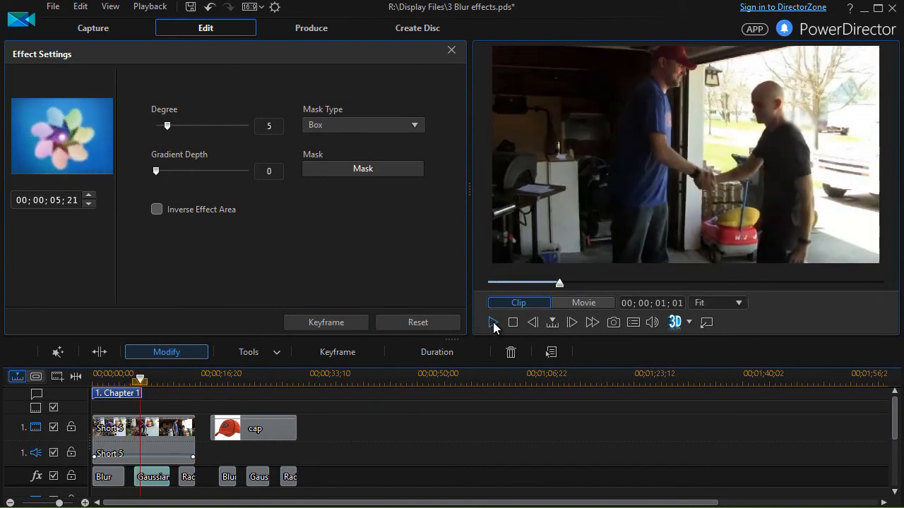
mouse_move(493, 323)
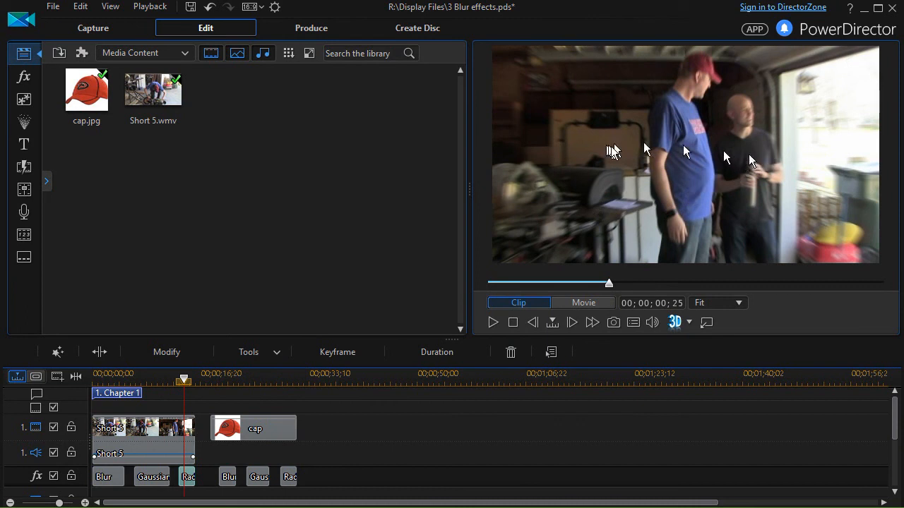
mouse_move(789, 263)
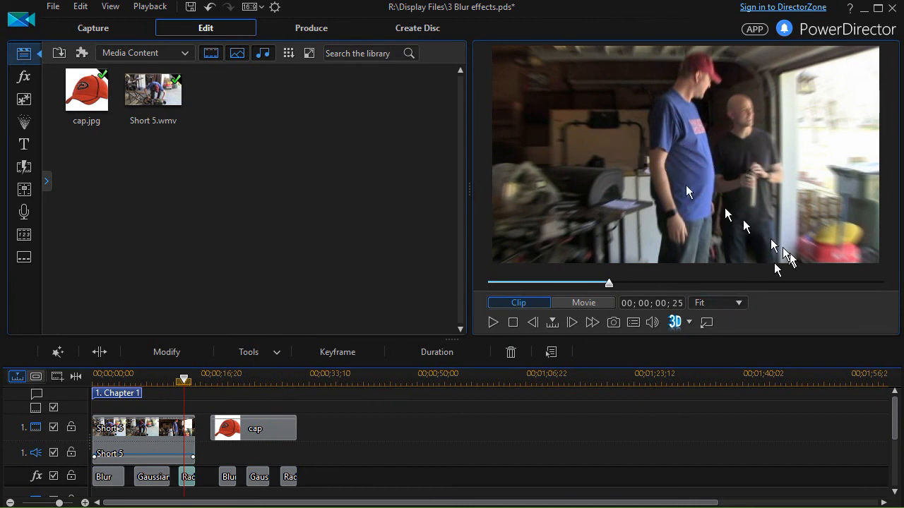
mouse_move(189, 477)
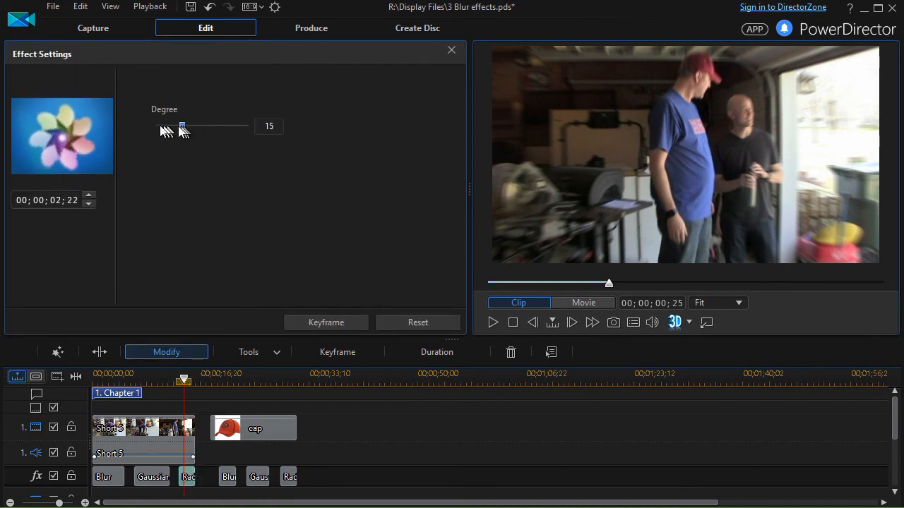
Step: Try several Radial Blur Degree values, including 50, before settling on 5
left_click_drag(183, 126, 248, 126)
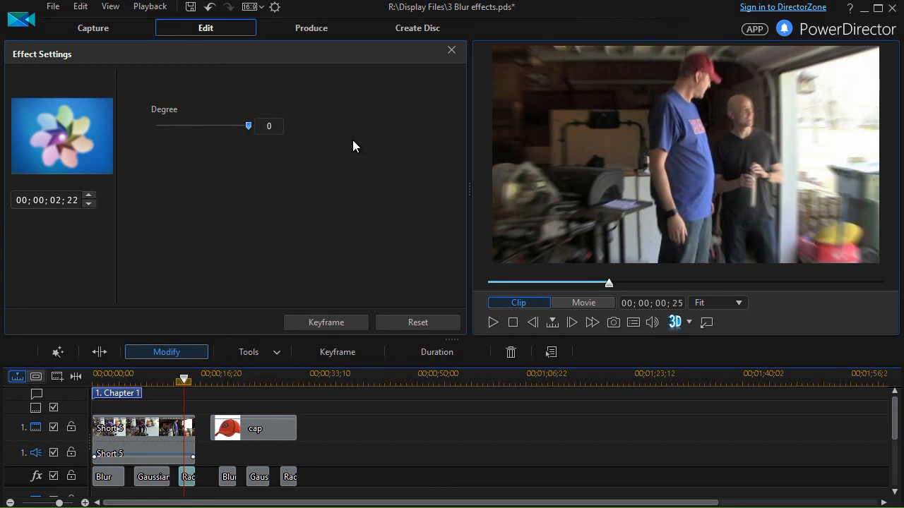
left_click_drag(248, 126, 248, 126)
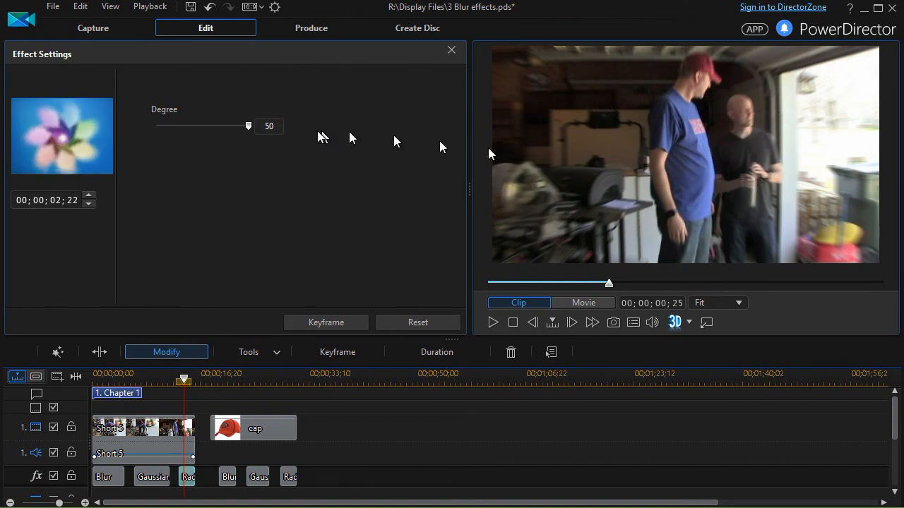
left_click_drag(247, 126, 168, 126)
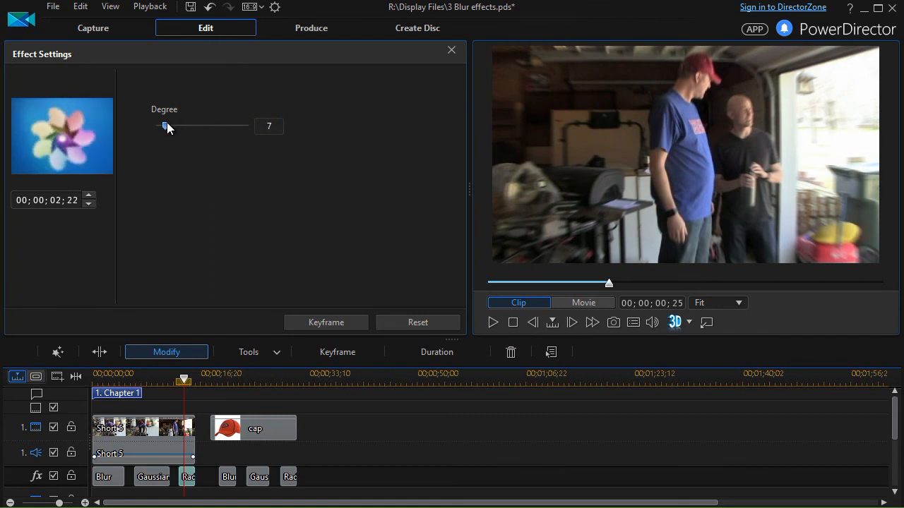
left_click_drag(165, 126, 165, 126)
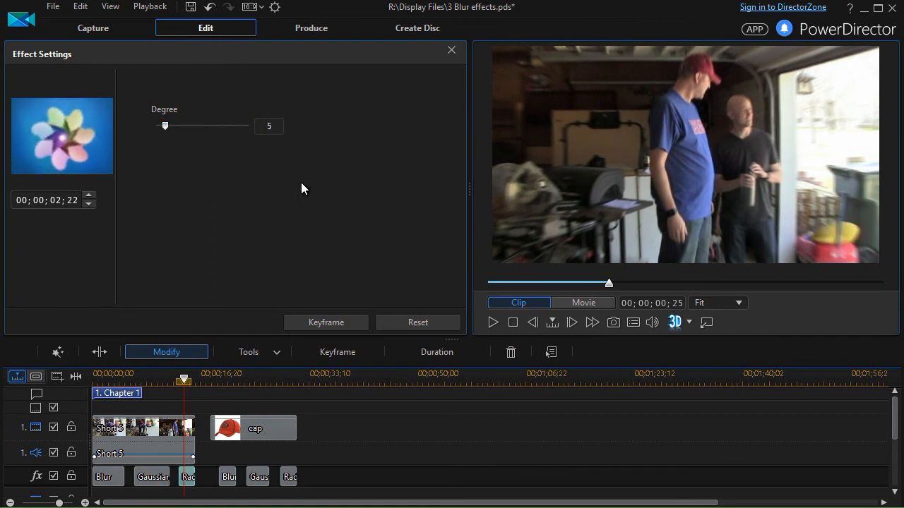
mouse_move(145, 431)
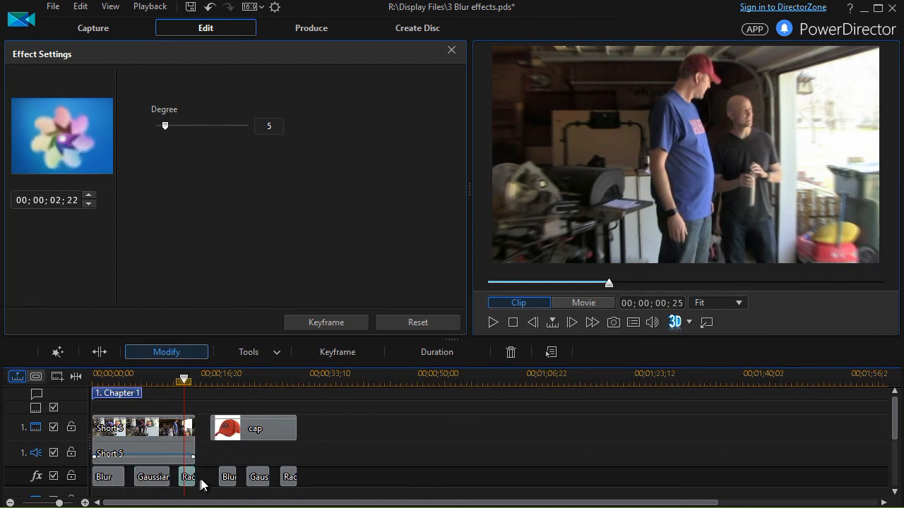
mouse_move(155, 486)
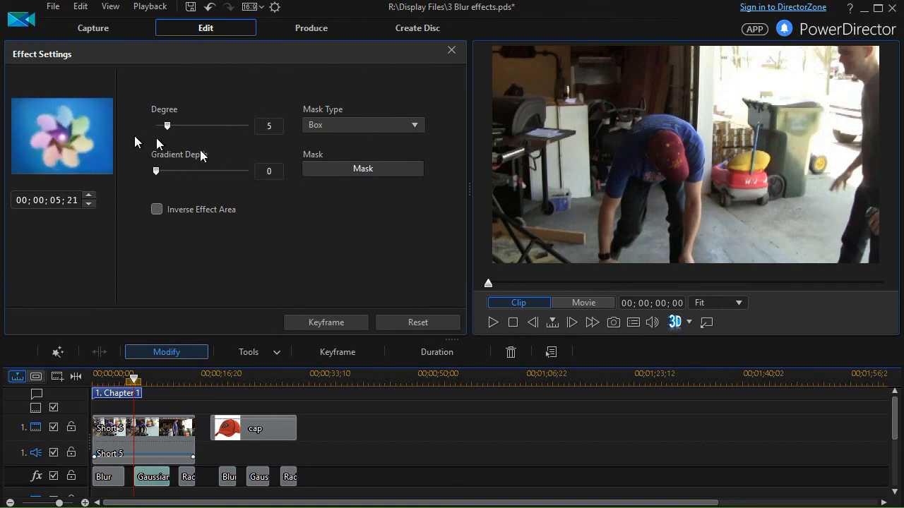
mouse_move(197, 459)
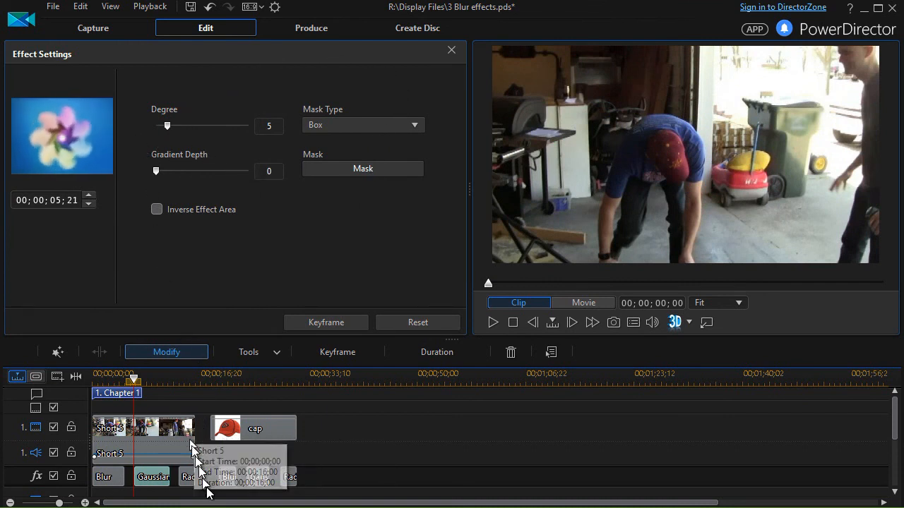